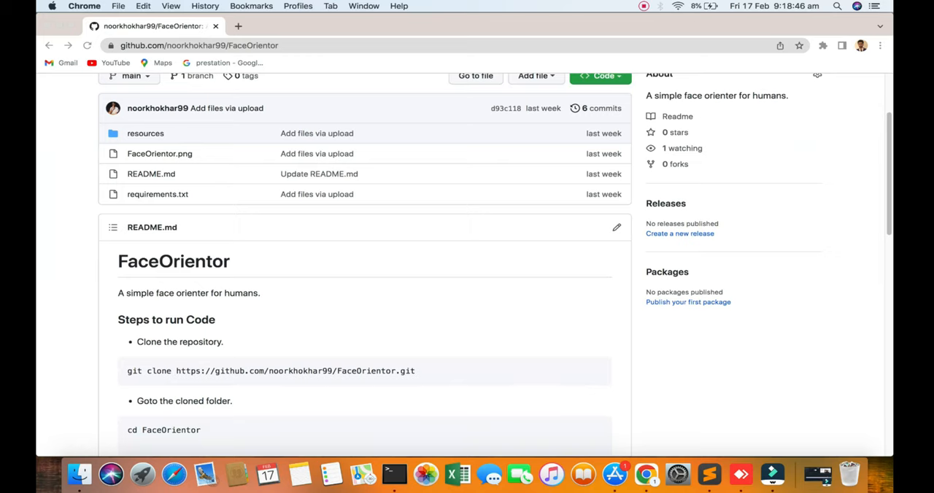
Scroll through the FaceOrienter repository page on GitHub to review its contents.
scroll(down, 3)
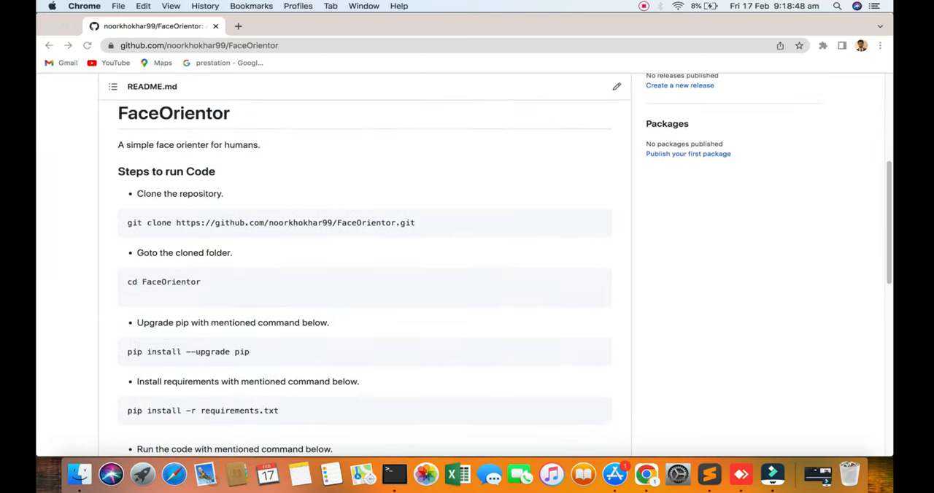
scroll(down, 3)
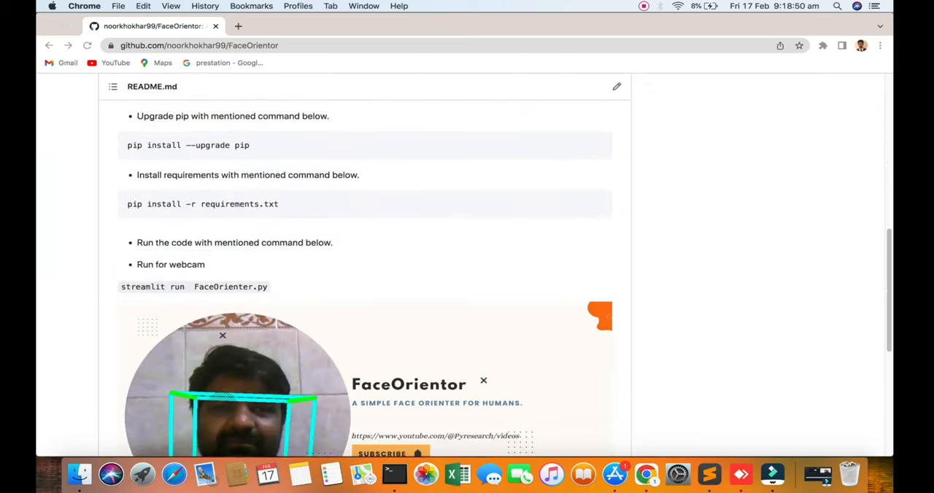
scroll(down, 3)
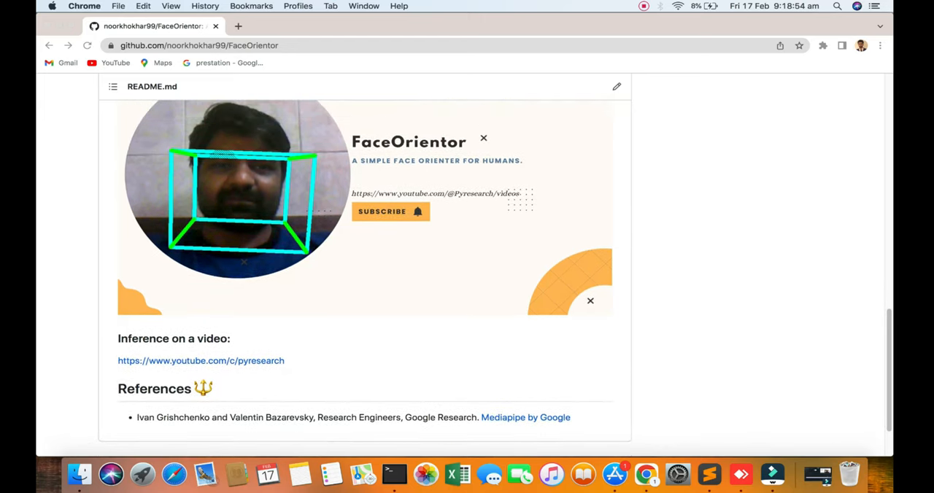
scroll(down, 3)
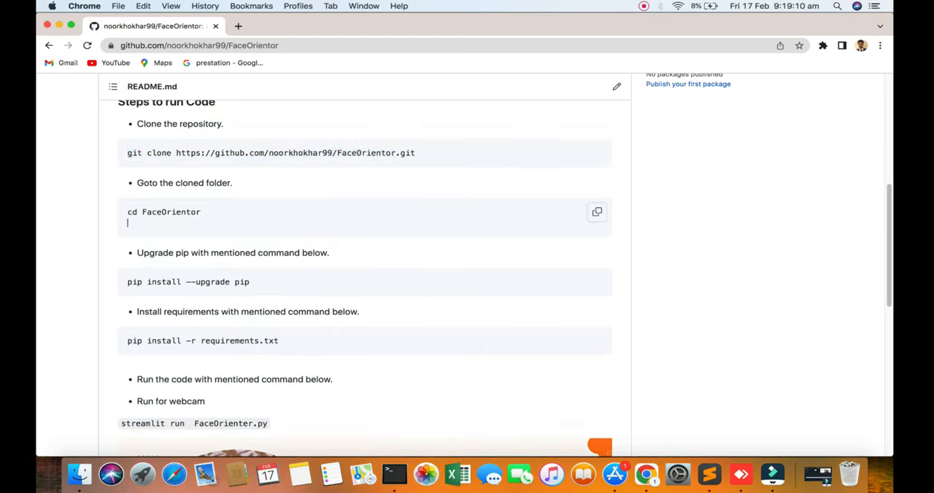
scroll(down, 3)
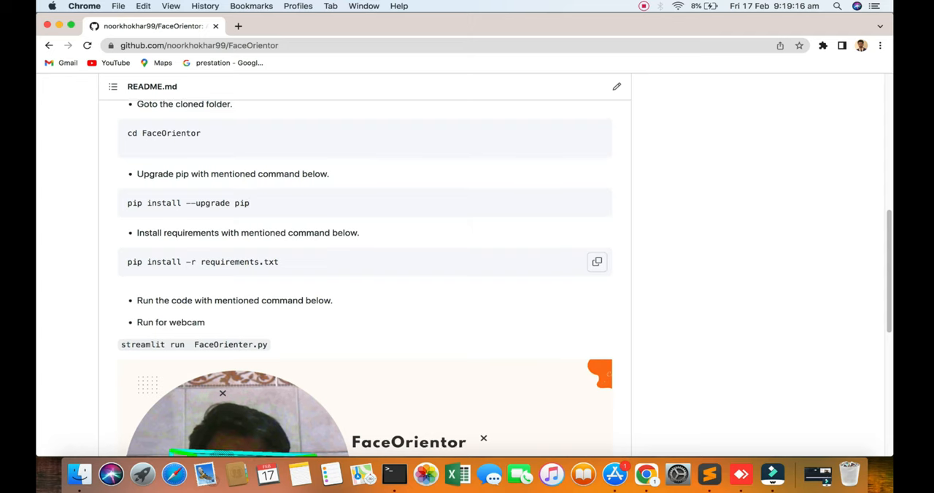
scroll(up, 3)
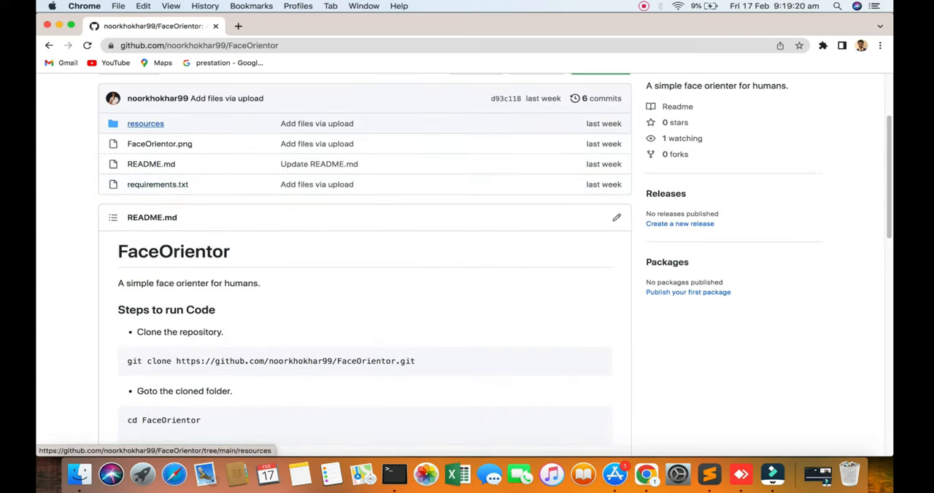
Check the repository's resources folder, return to the repo root and continue browsing.
click(146, 123)
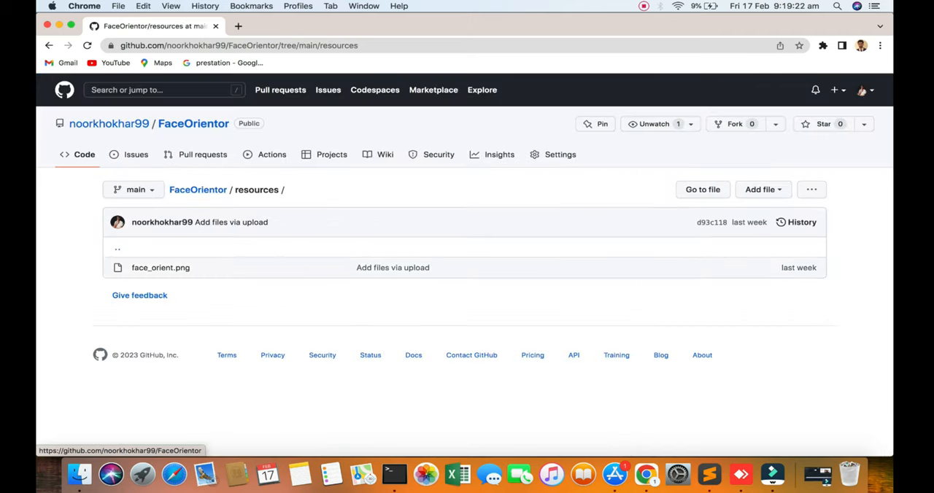
click(192, 122)
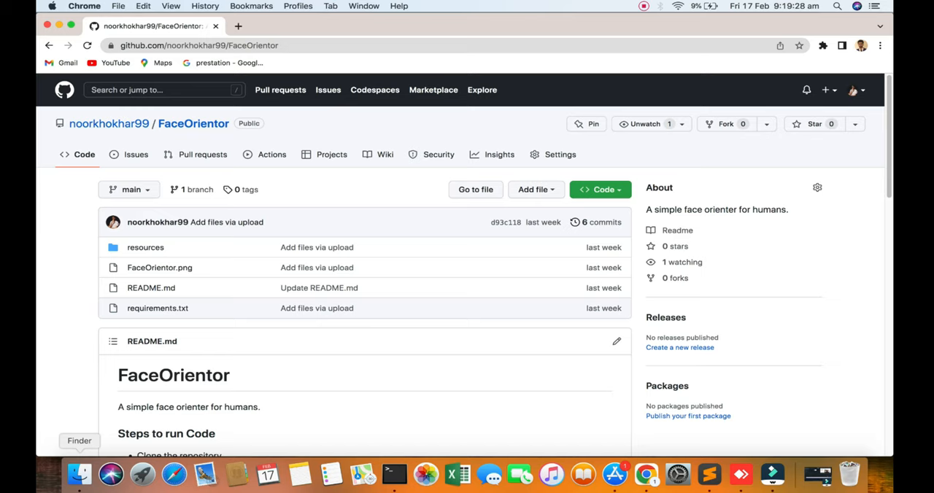
scroll(down, 3)
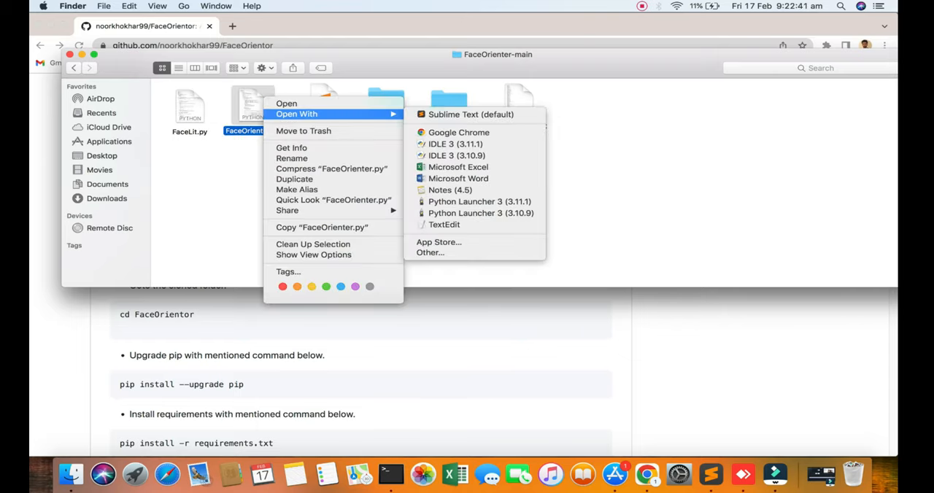
Load FaceOrienter.py in Sublime Text and highlight the draw_line function.
click(470, 113)
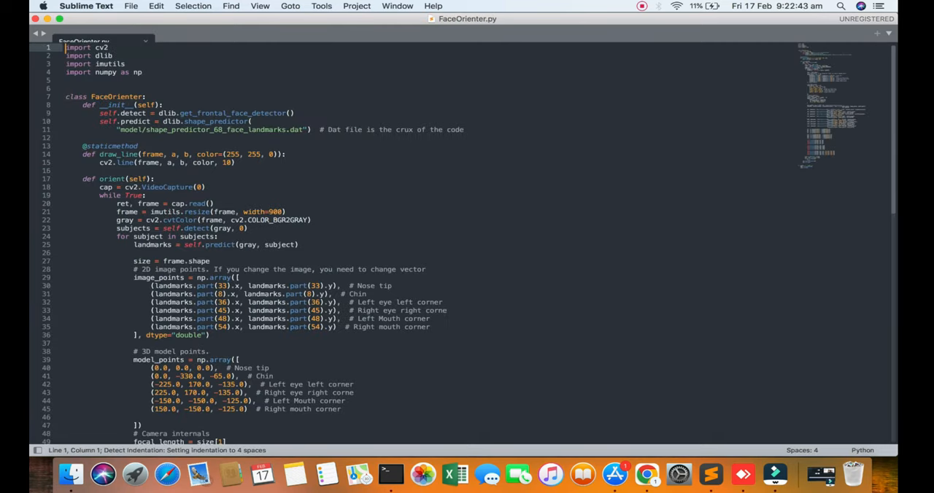
drag(66, 47, 143, 73)
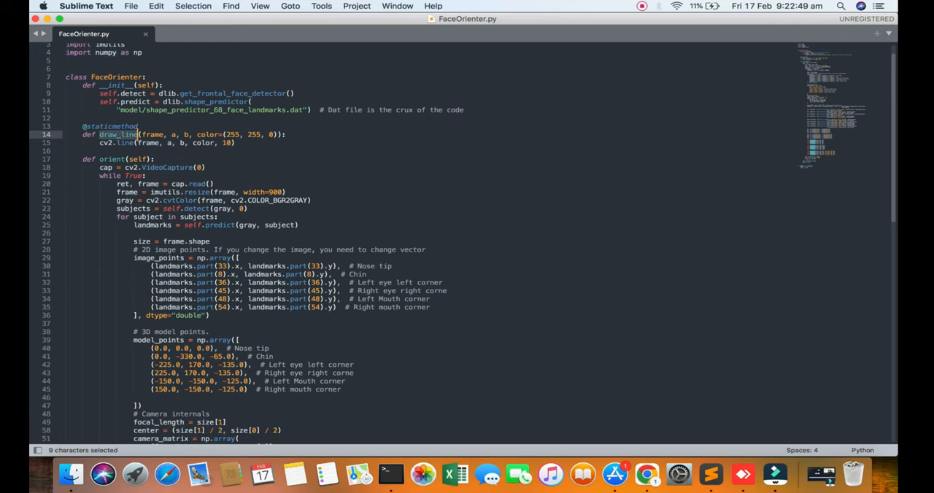
scroll(down, 3)
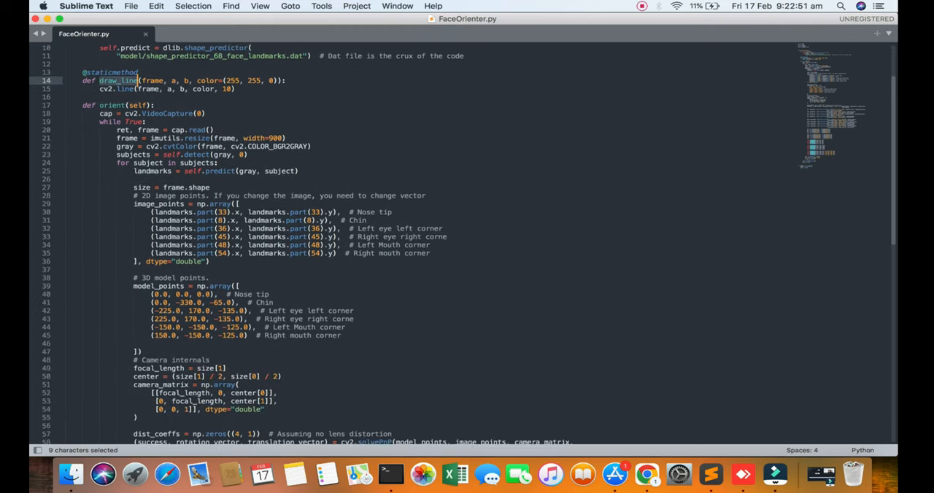
scroll(down, 3)
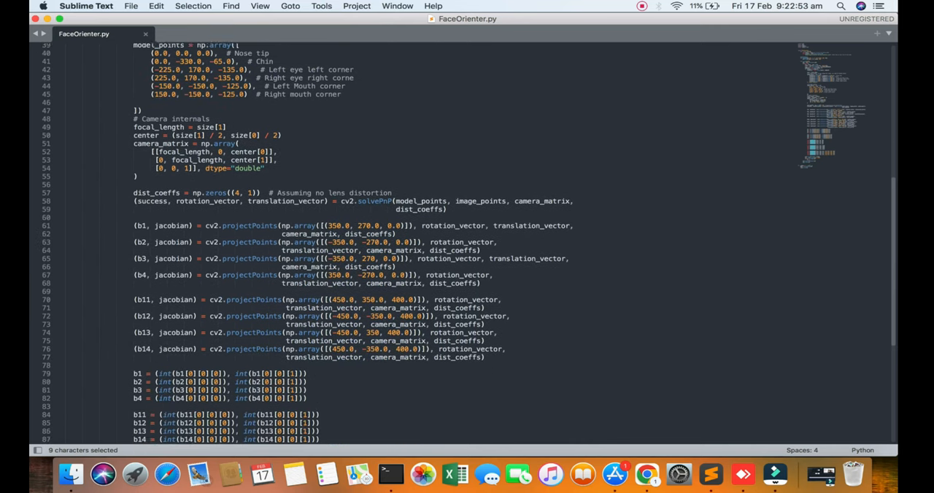
scroll(down, 3)
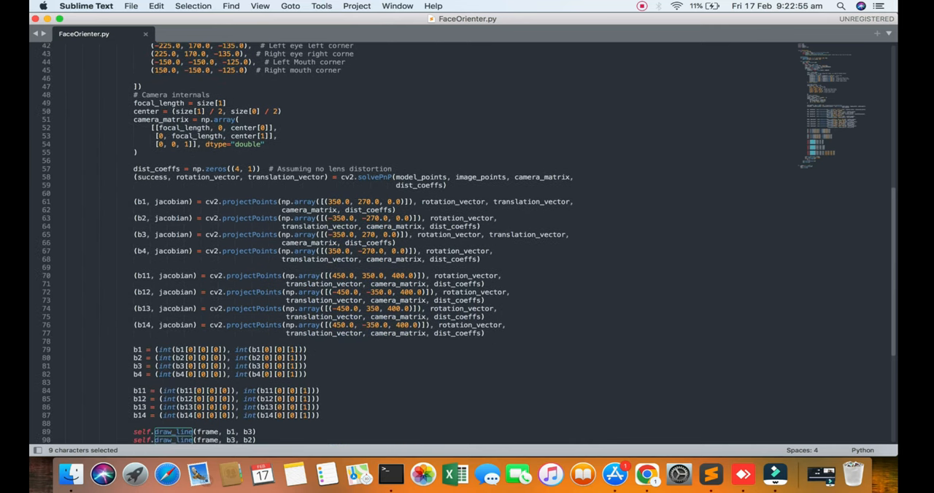
Scroll through FaceOrienter.py from the imports down to the main block and back up.
scroll(up, 3)
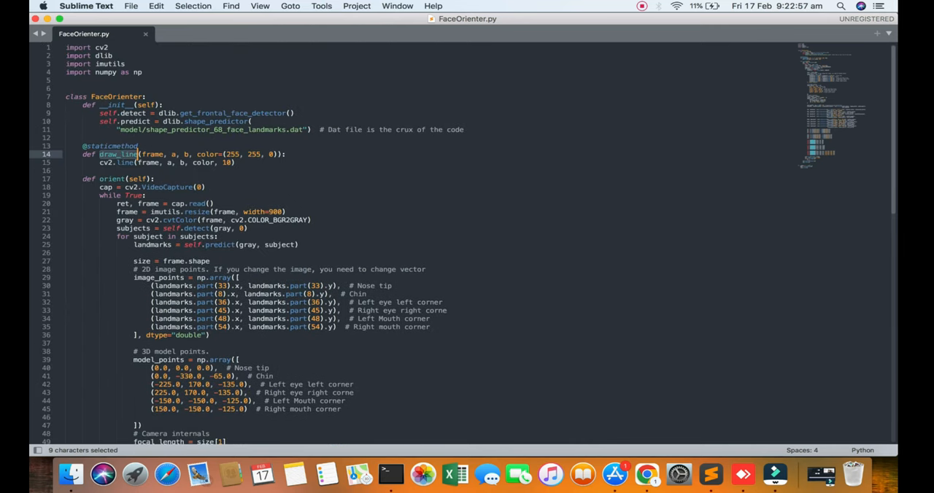
scroll(down, 3)
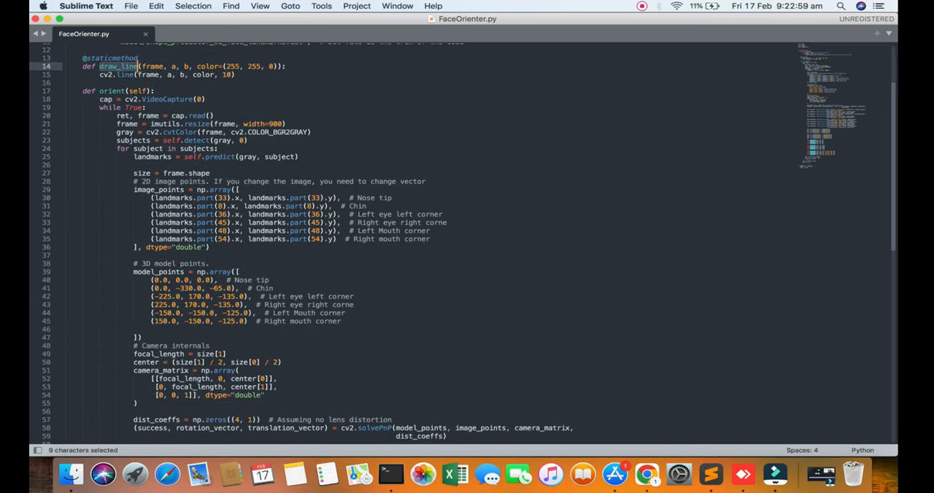
scroll(down, 3)
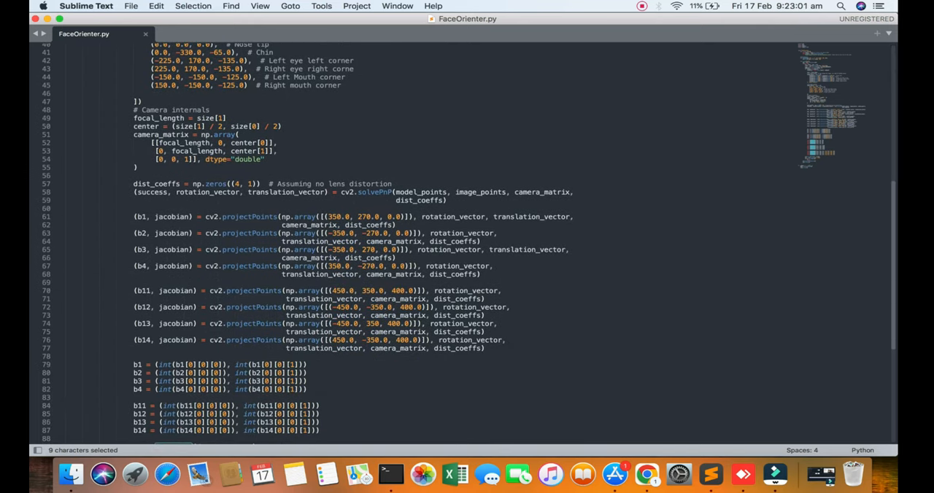
scroll(down, 3)
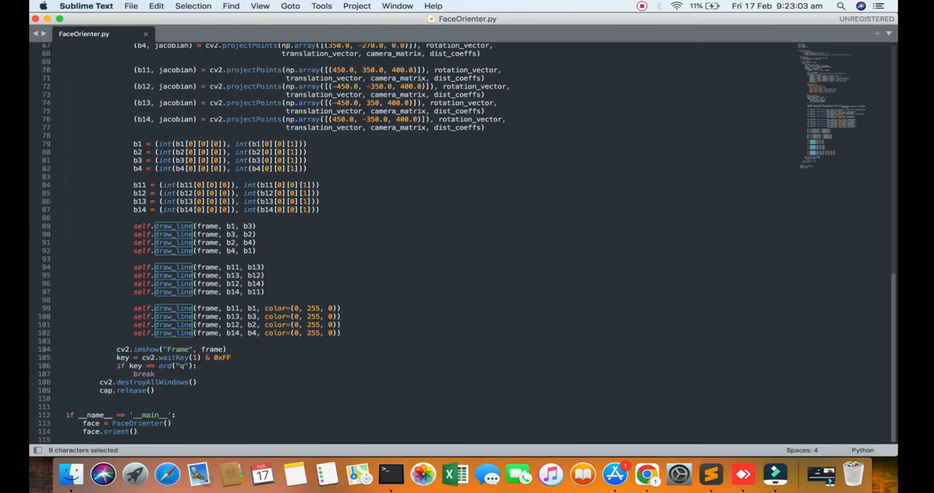
scroll(up, 3)
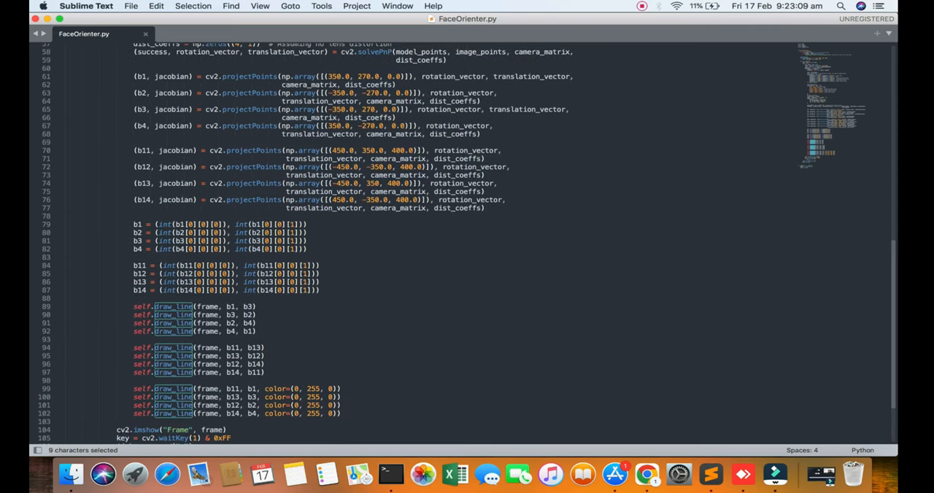
scroll(up, 3)
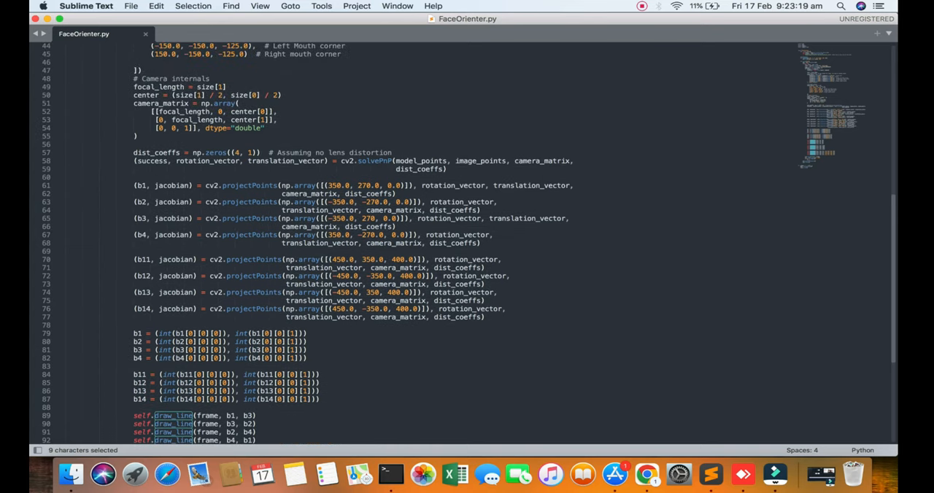
scroll(up, 3)
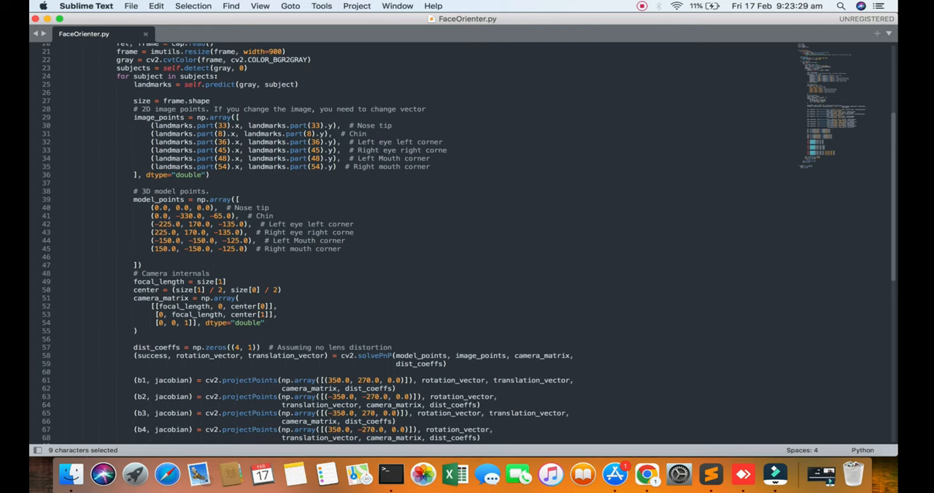
Re-examine the left eye corner and mouth corner model points and the image landmark lines.
click(242, 207)
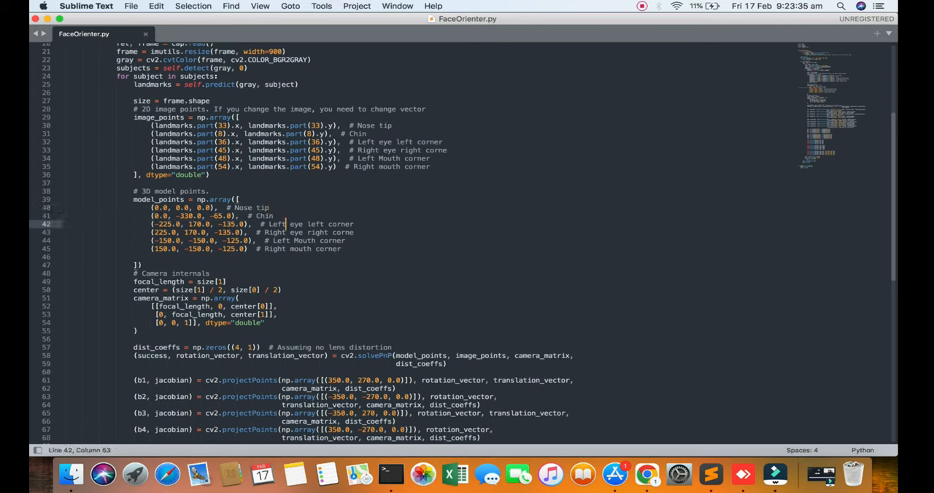
click(275, 232)
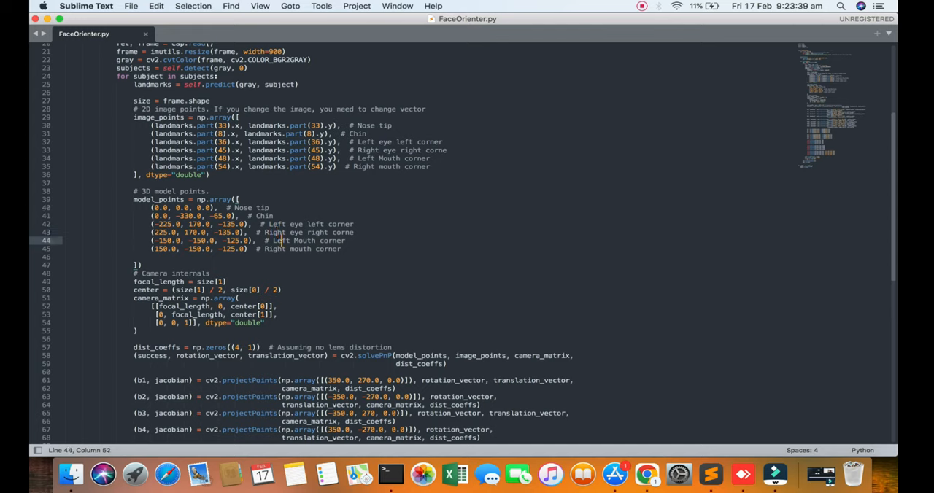
click(276, 248)
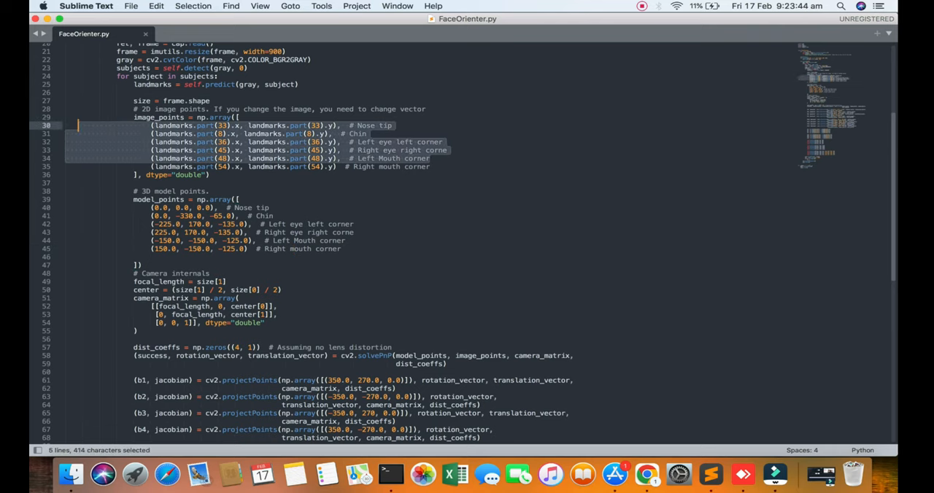
Review FaceOrienter.py down to its end and bring up the File menu.
scroll(down, 3)
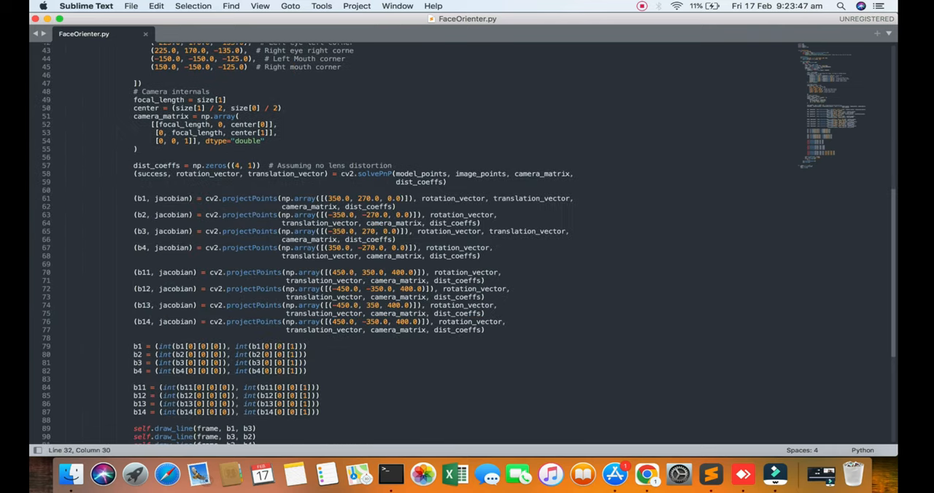
scroll(down, 3)
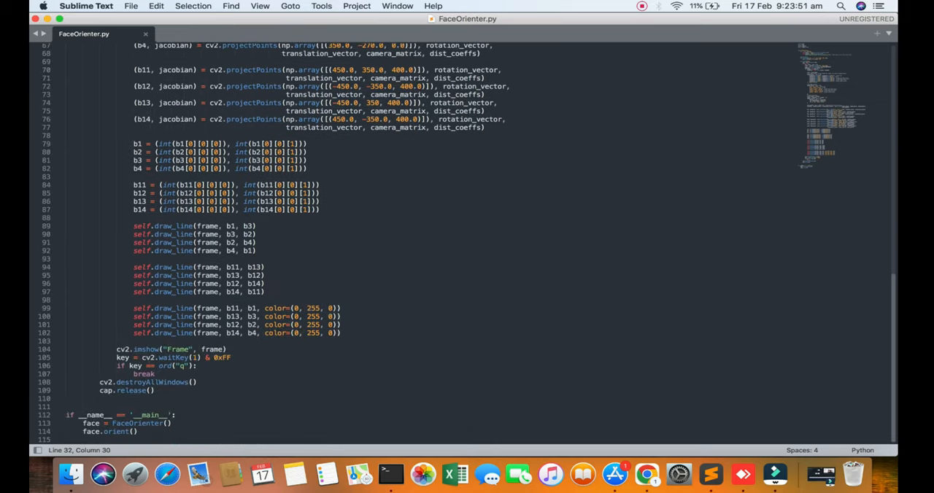
click(132, 5)
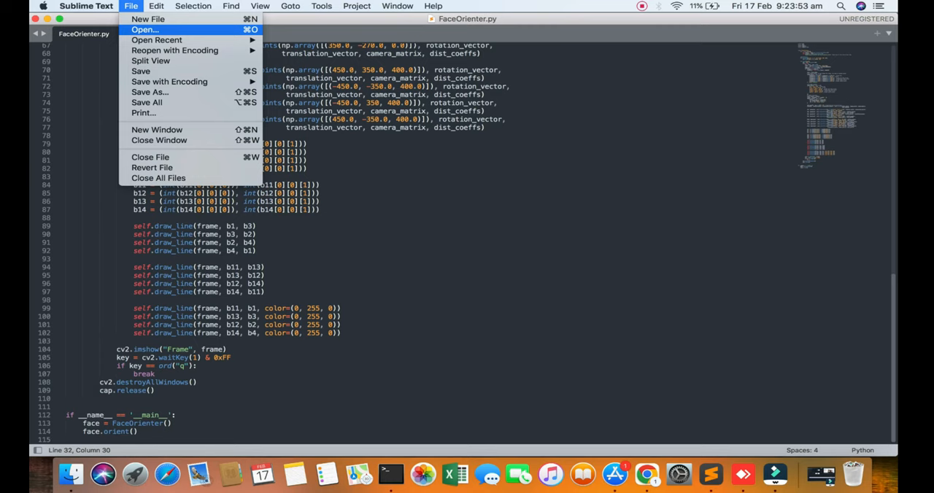
Open FaceLit.py from FaceOrienter-main as a second tab, then return to FaceOrienter.py.
click(145, 29)
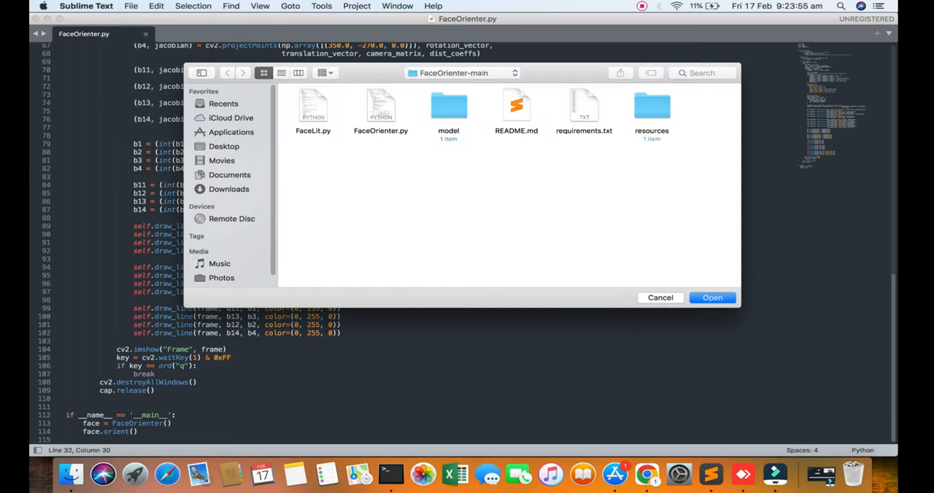
click(713, 298)
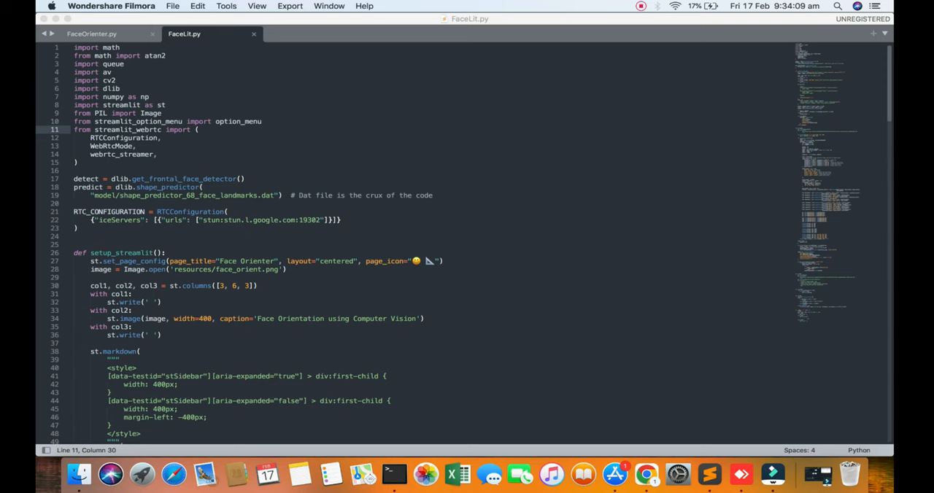
click(91, 34)
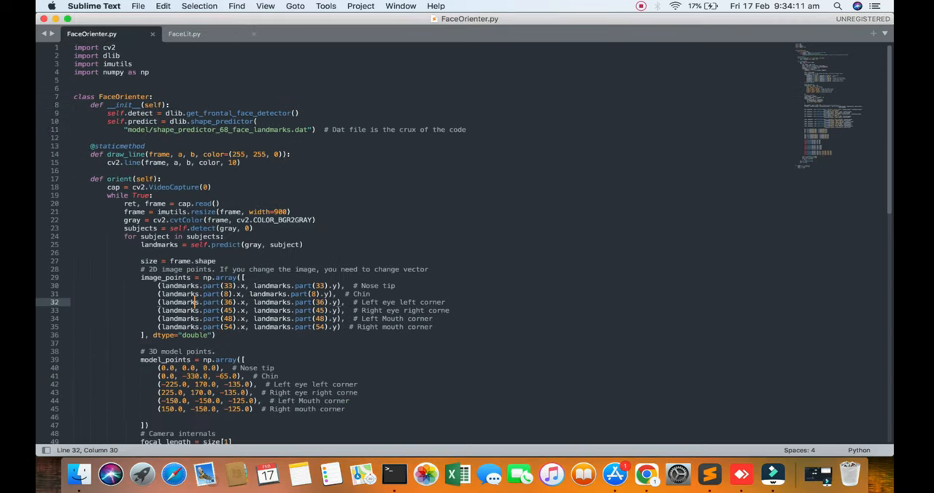
mouse_move(183, 33)
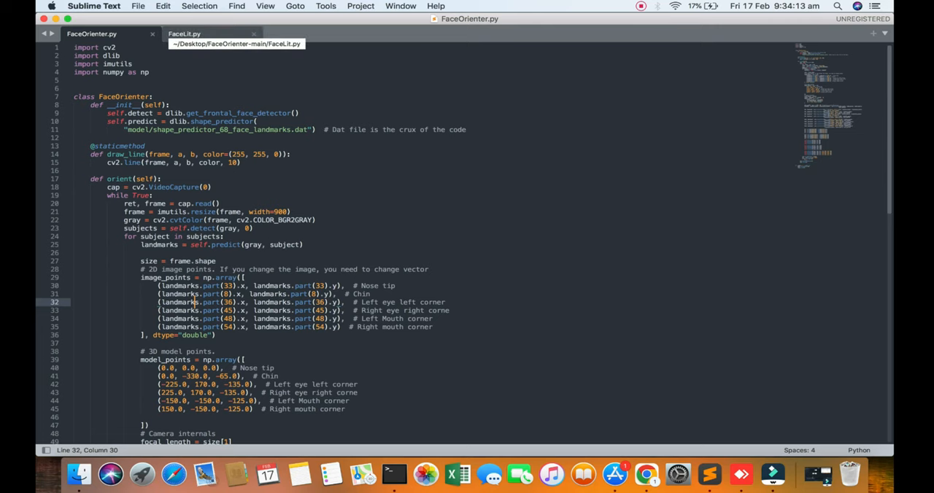
Switch to FaceLit.py and read its setup_streamlit function and Face Orientation image caption.
click(184, 33)
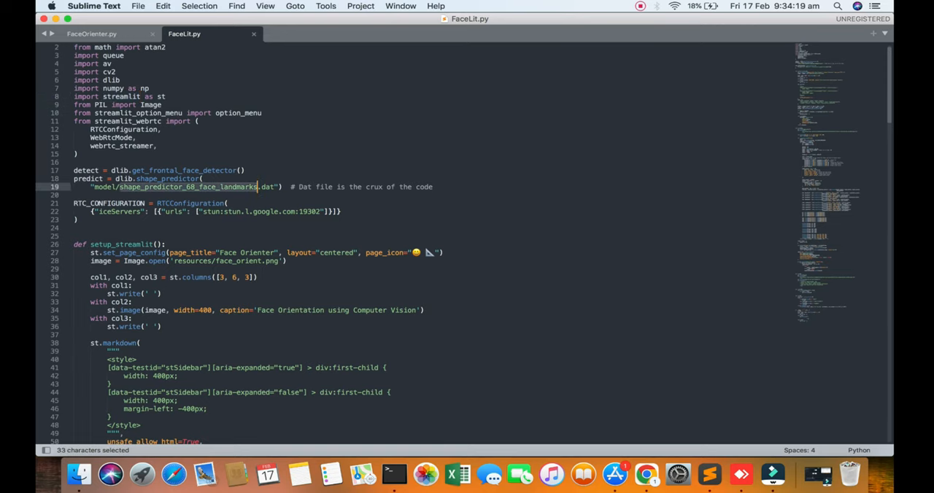
scroll(down, 3)
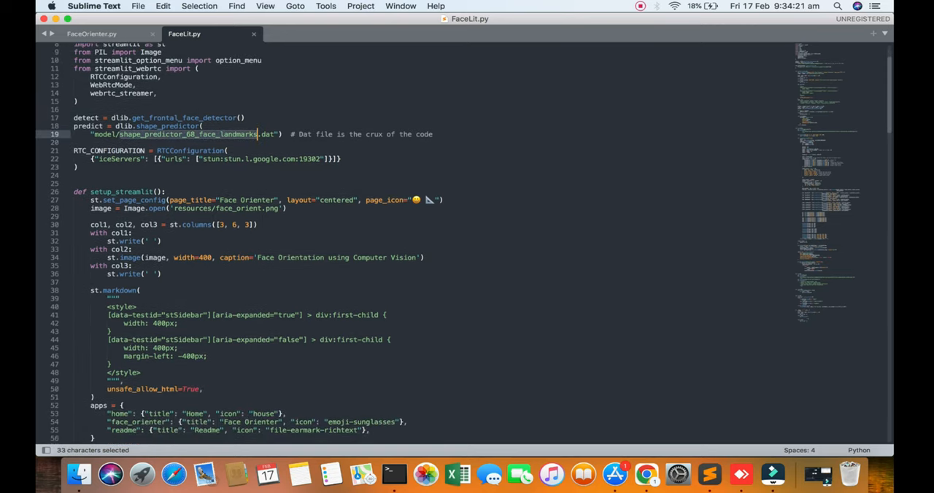
double_click(123, 192)
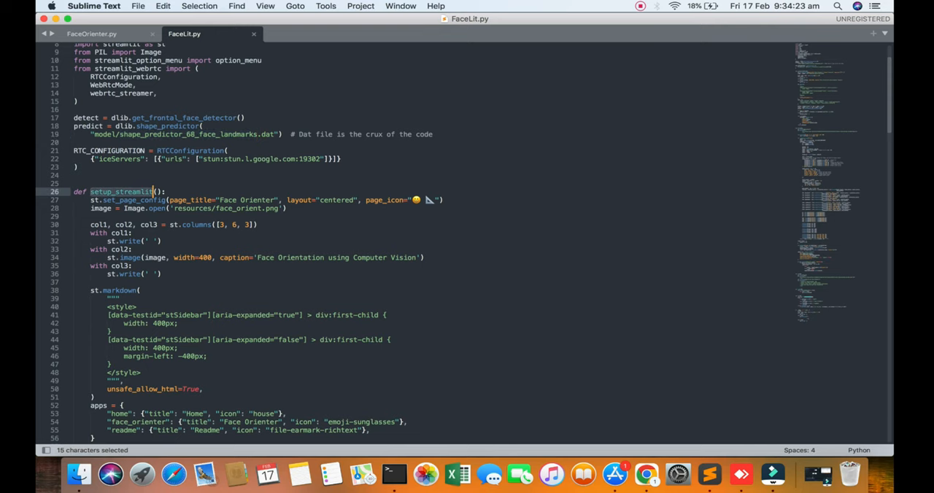
scroll(down, 3)
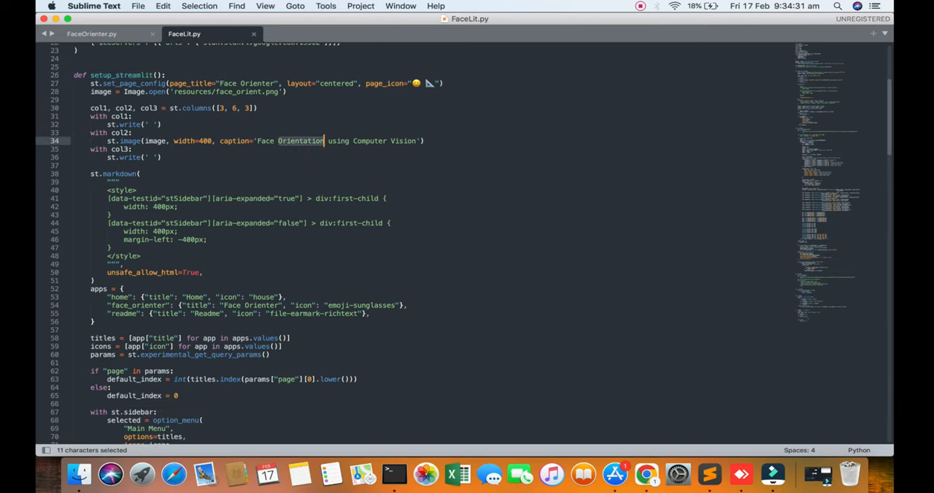
click(350, 140)
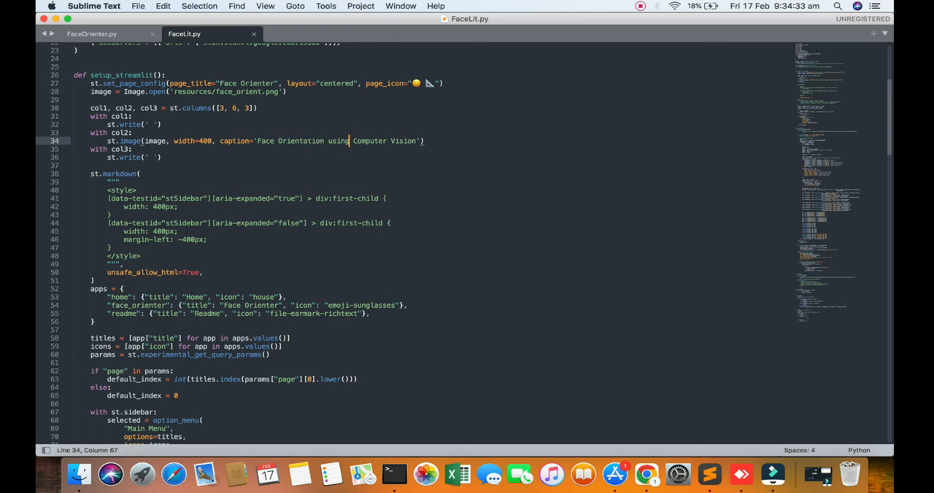
Read down through FaceLit.py's annotation and streaming code to the home() page function.
scroll(down, 3)
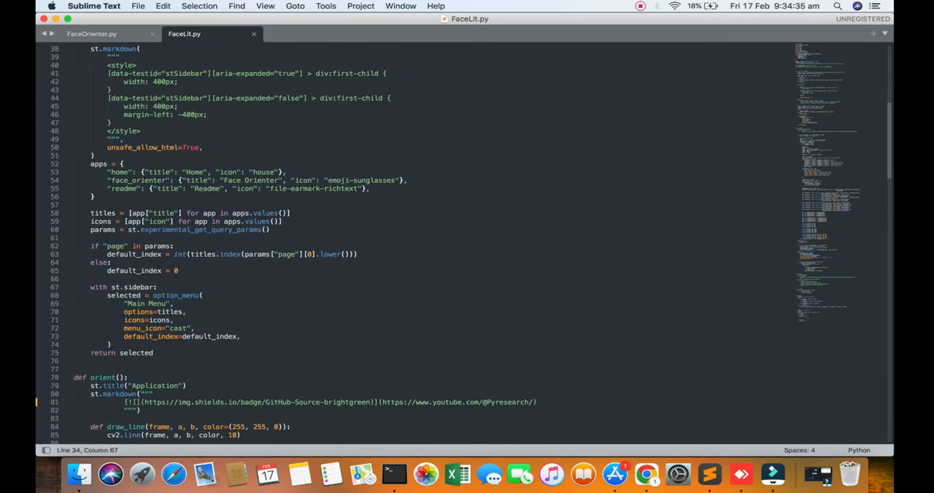
scroll(down, 3)
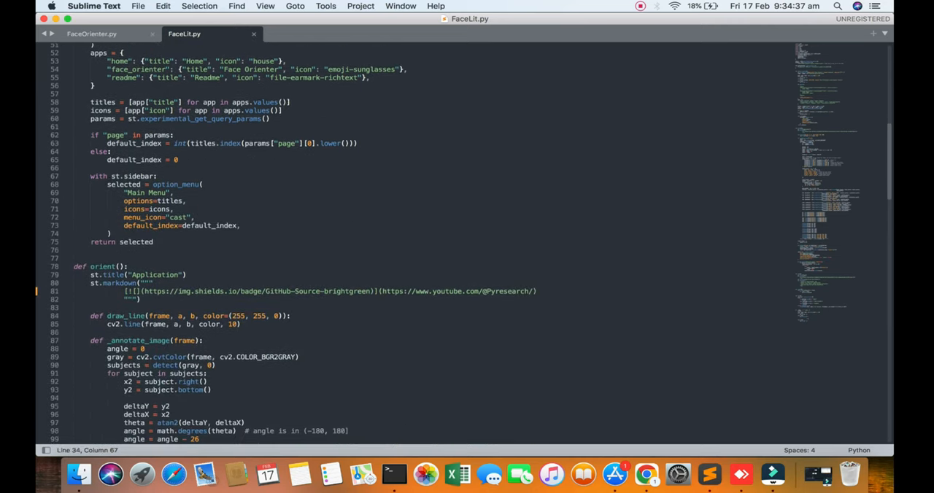
scroll(down, 3)
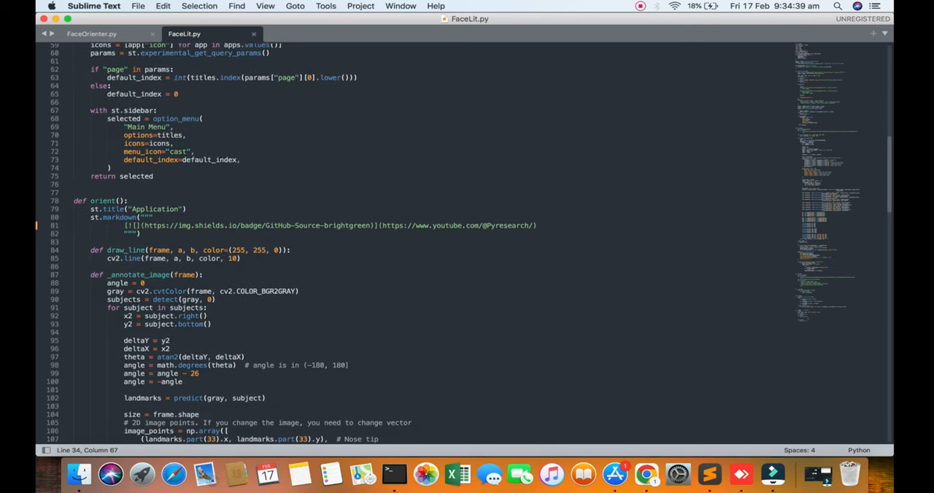
scroll(down, 3)
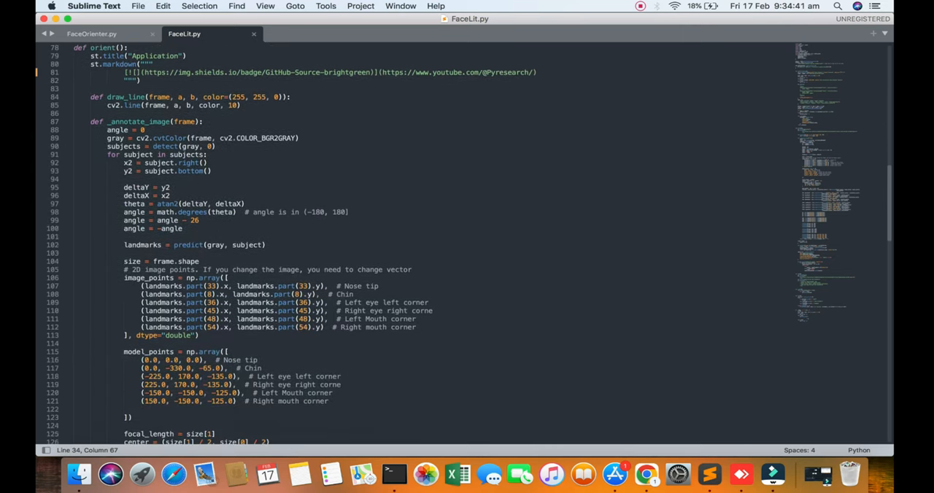
scroll(down, 3)
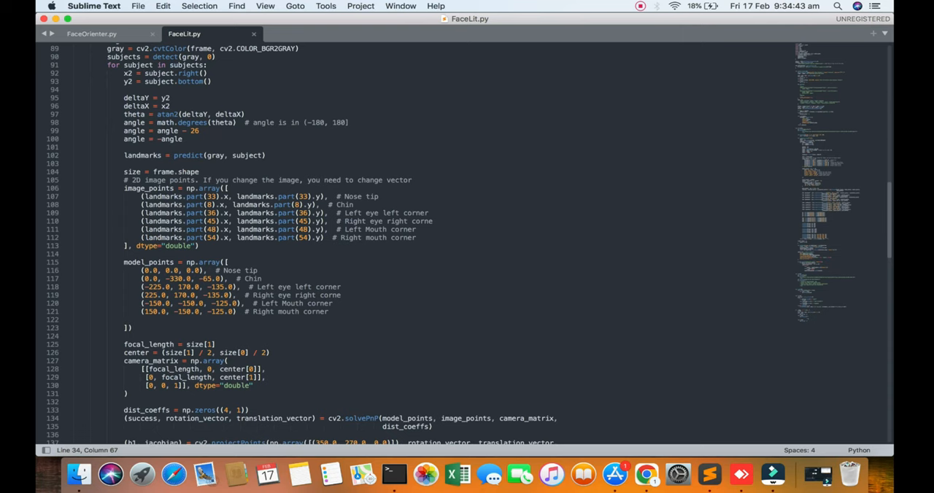
scroll(down, 3)
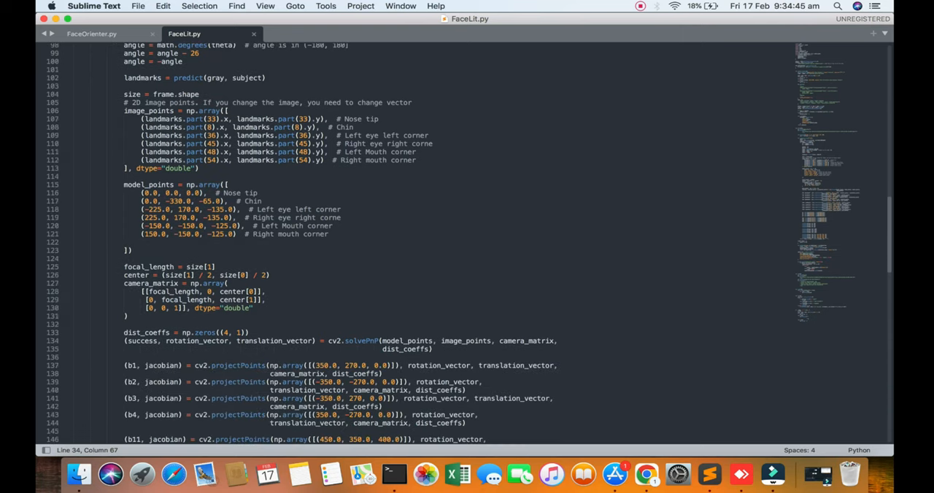
scroll(down, 3)
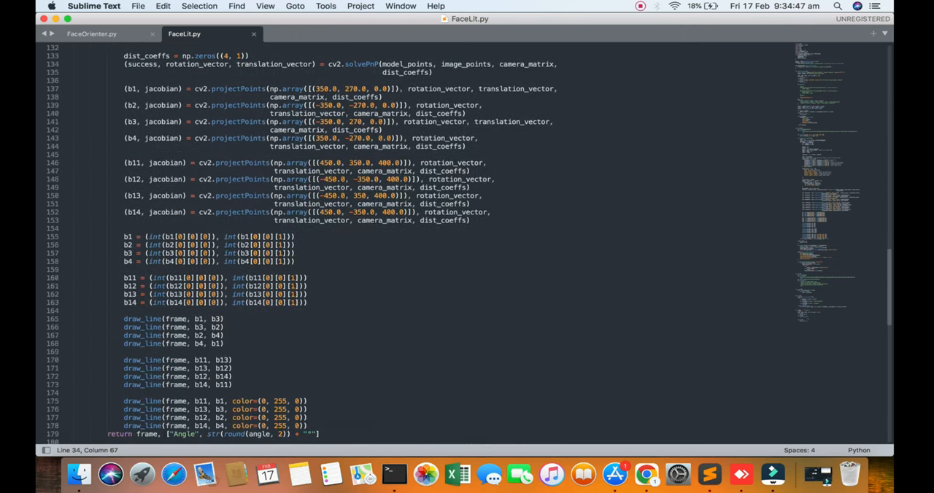
scroll(down, 3)
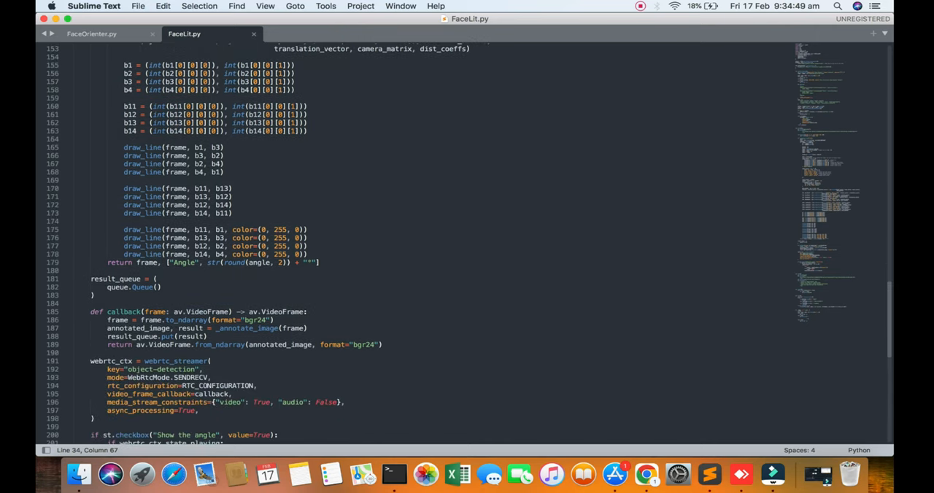
scroll(down, 3)
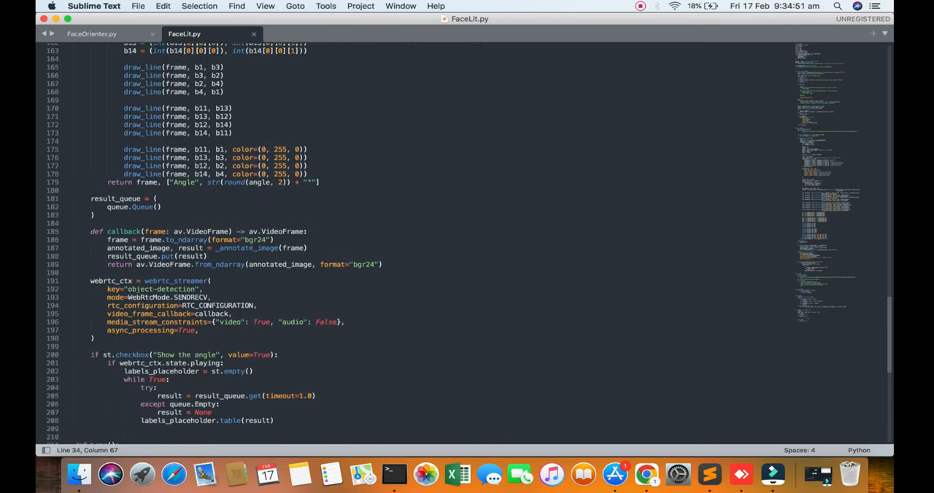
scroll(down, 3)
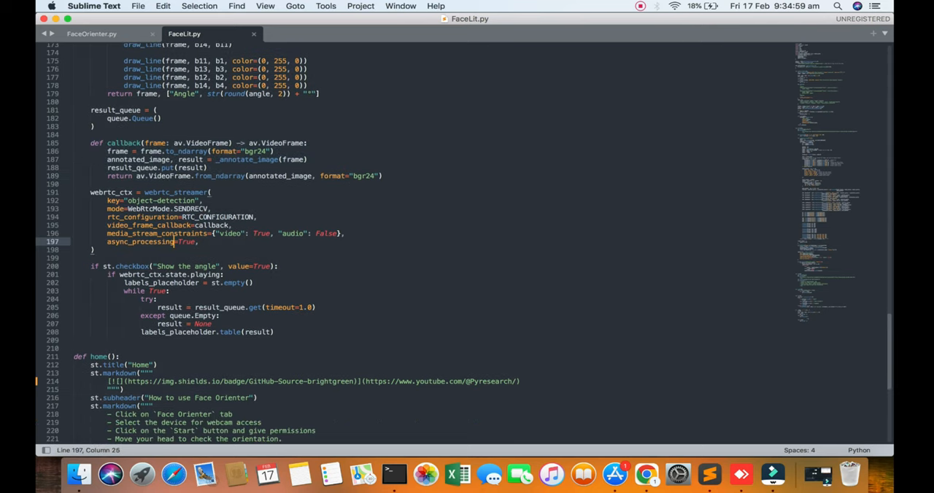
scroll(down, 3)
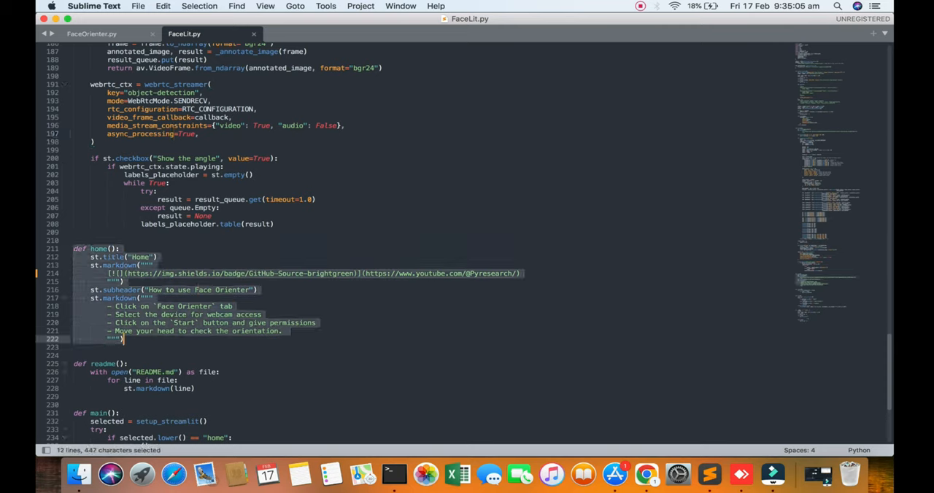
click(204, 307)
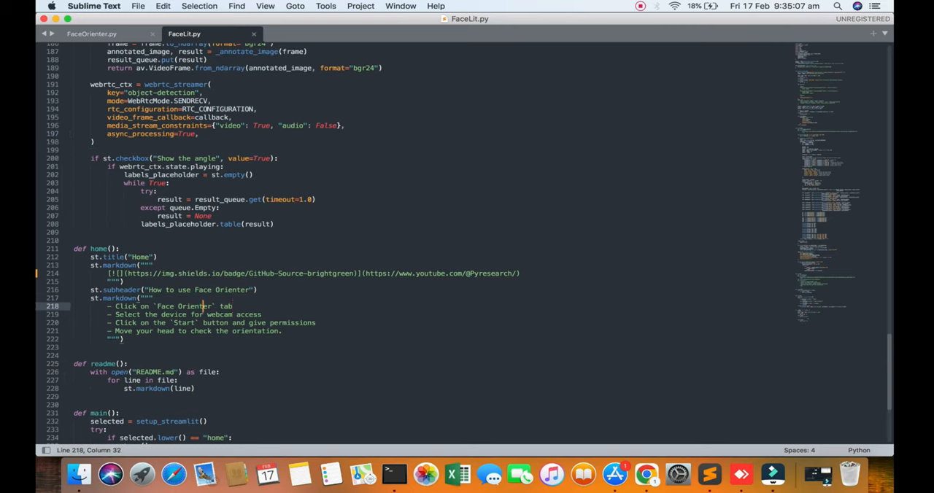
scroll(down, 3)
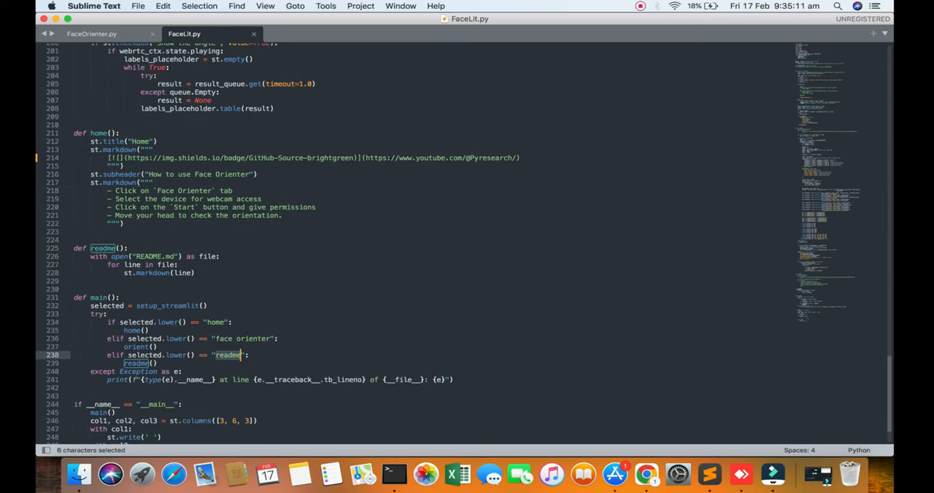
scroll(down, 3)
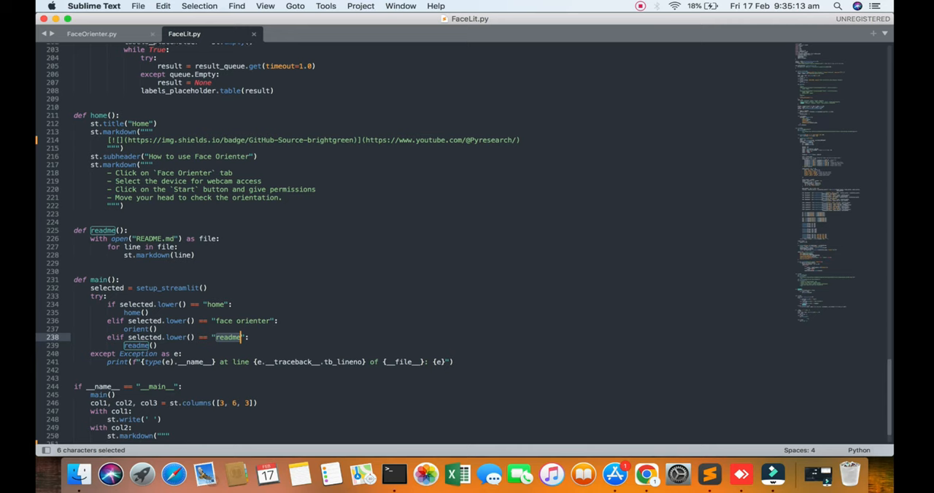
scroll(up, 3)
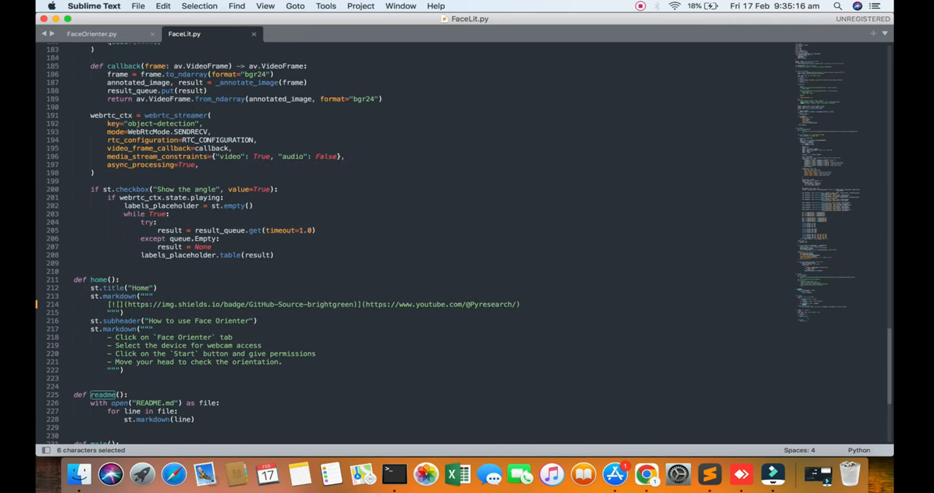
scroll(up, 3)
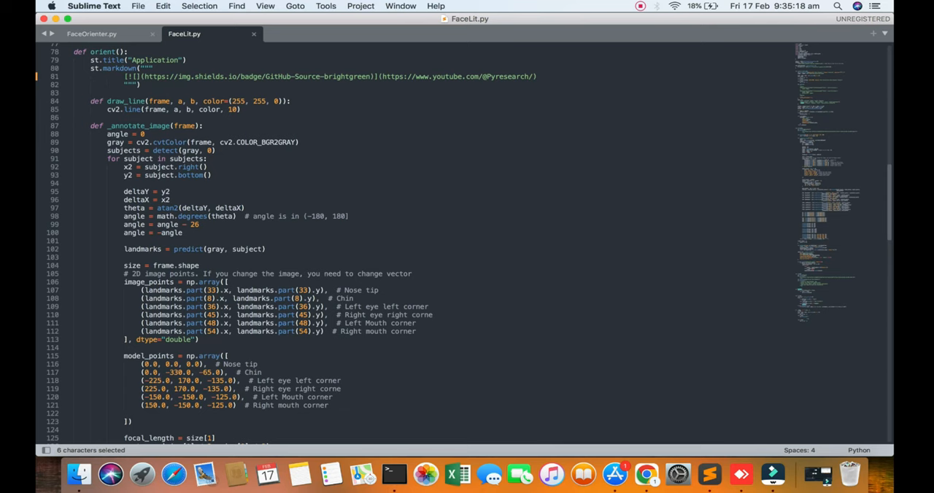
scroll(up, 3)
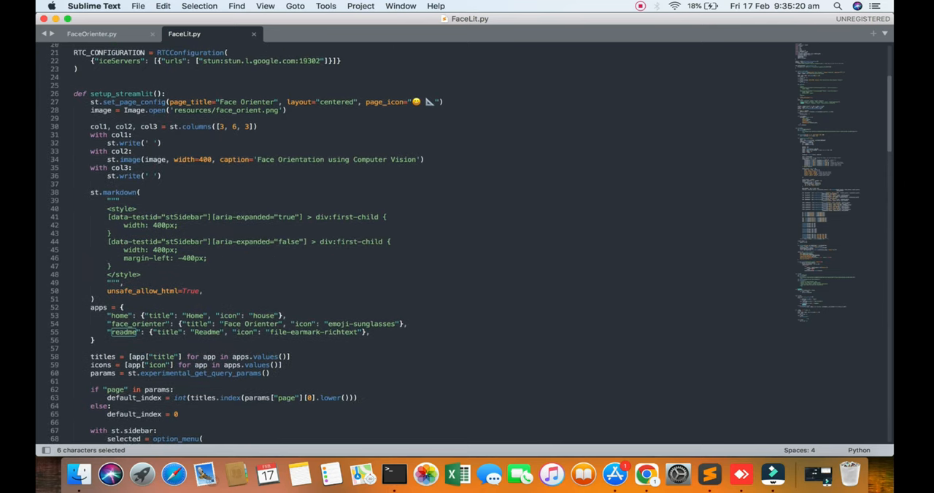
scroll(up, 3)
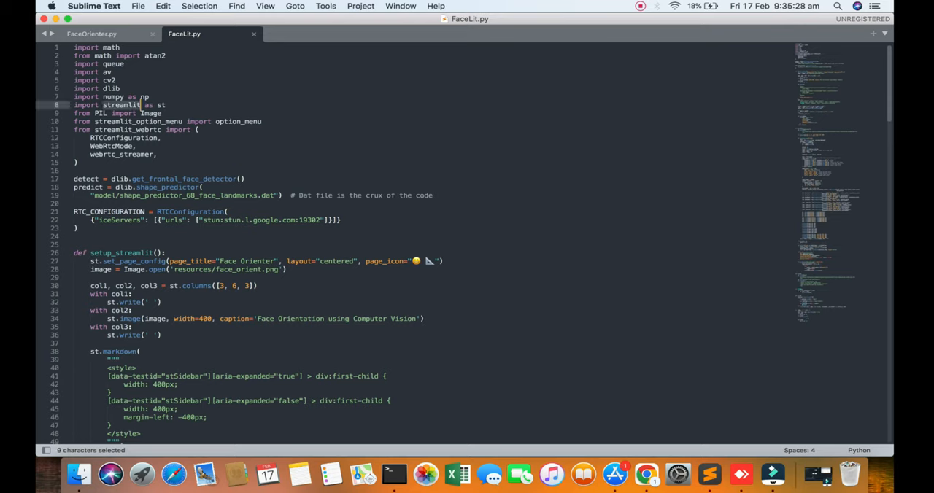
click(216, 121)
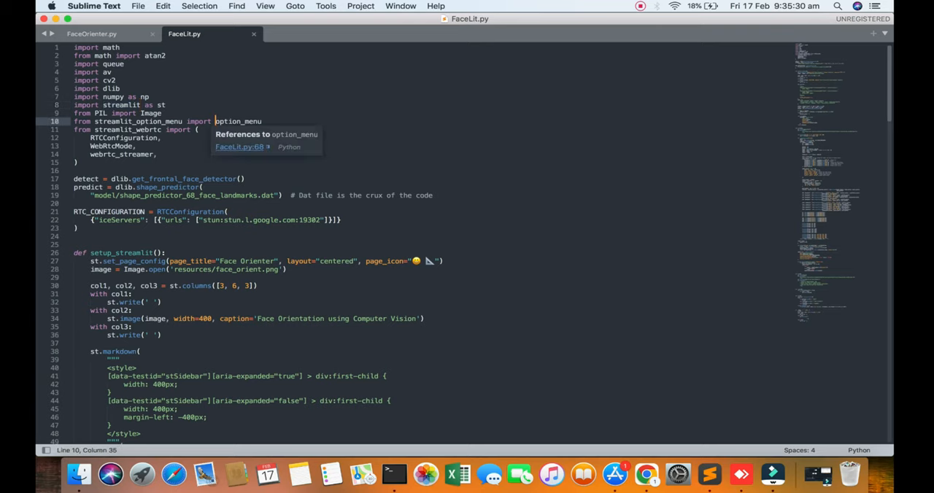
scroll(down, 3)
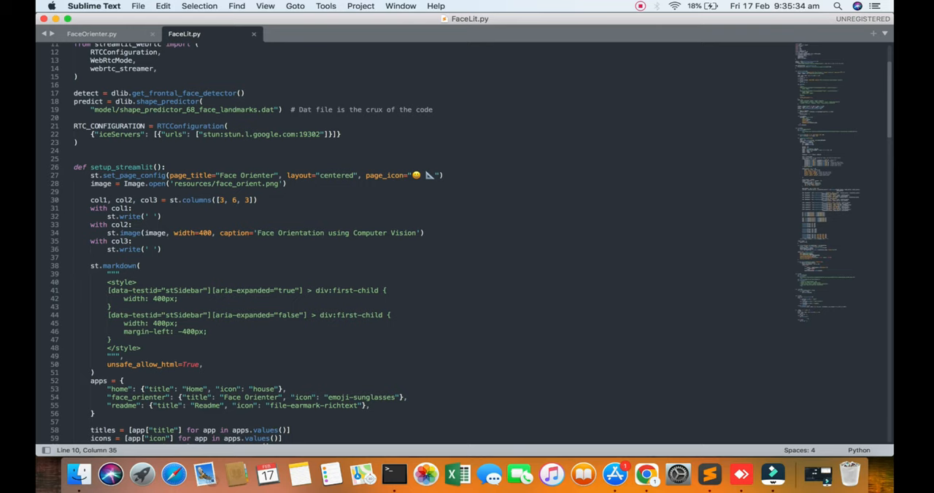
scroll(down, 3)
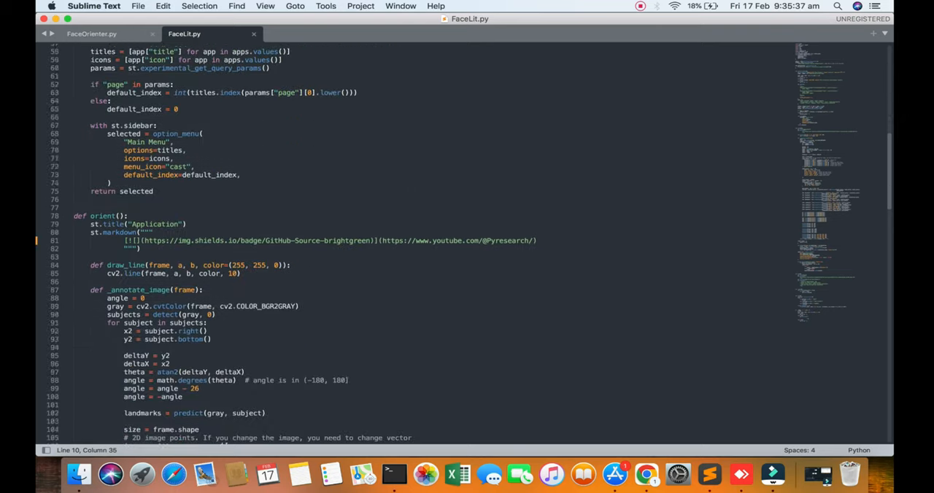
scroll(down, 3)
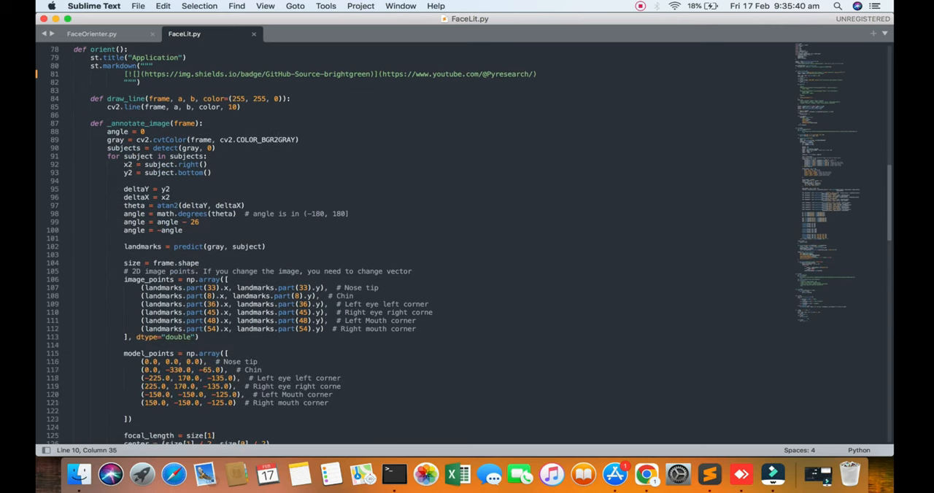
scroll(down, 3)
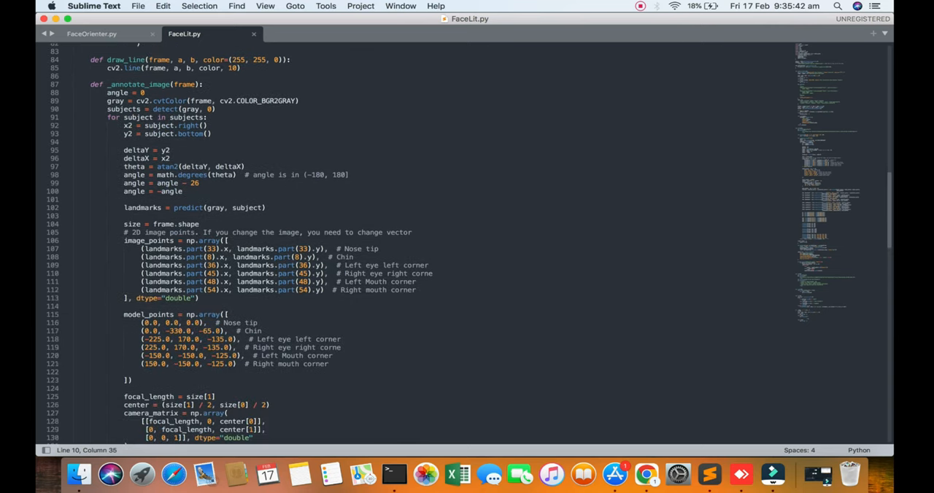
click(155, 85)
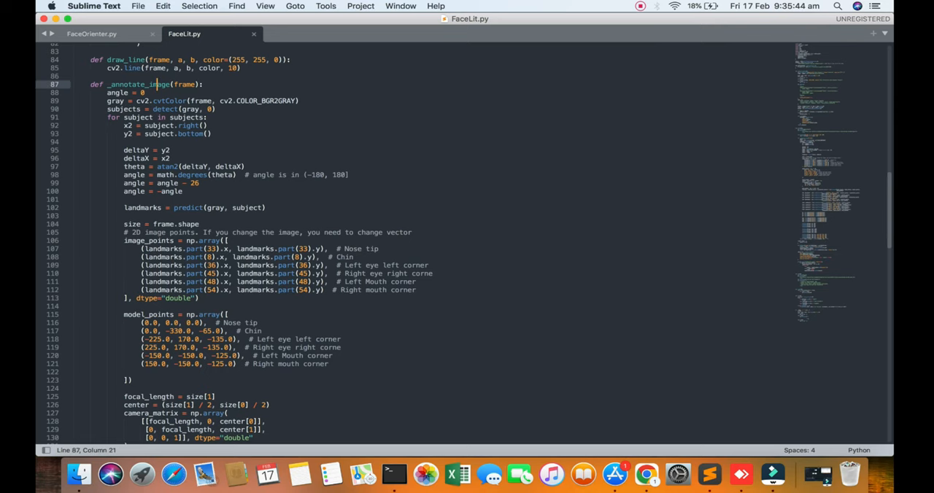
scroll(down, 3)
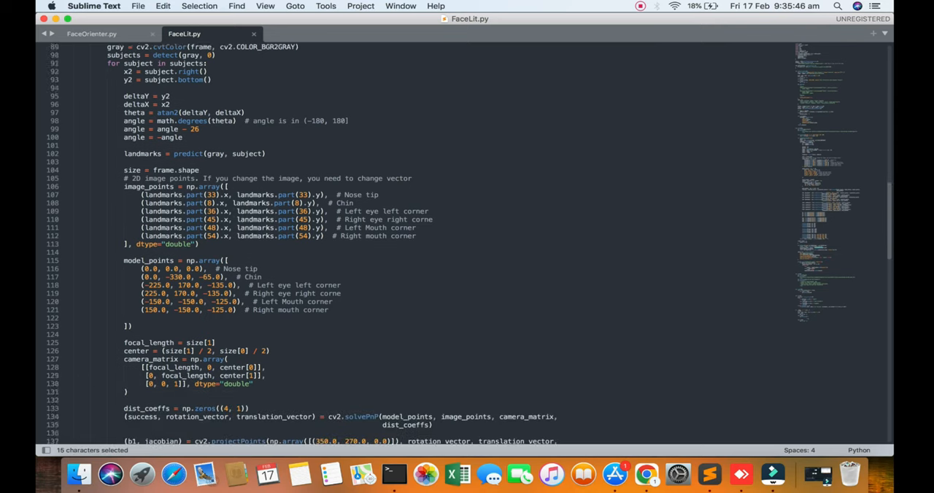
scroll(down, 3)
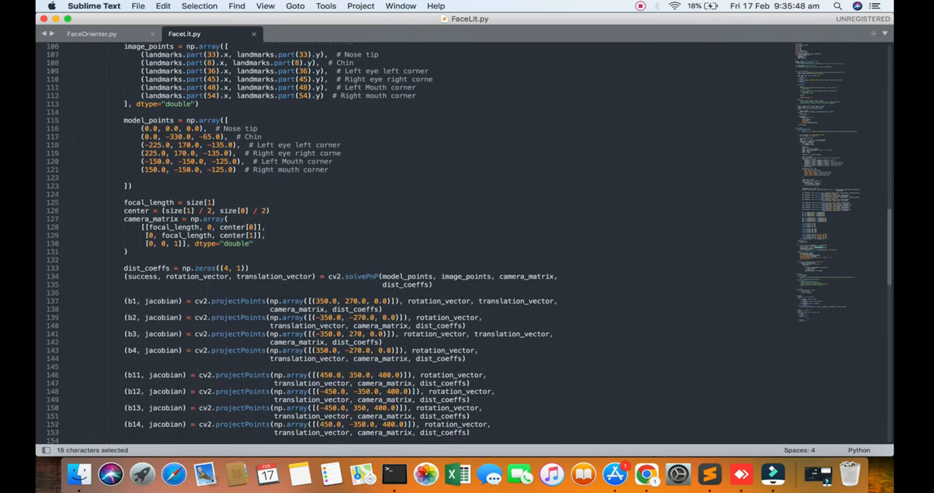
scroll(down, 3)
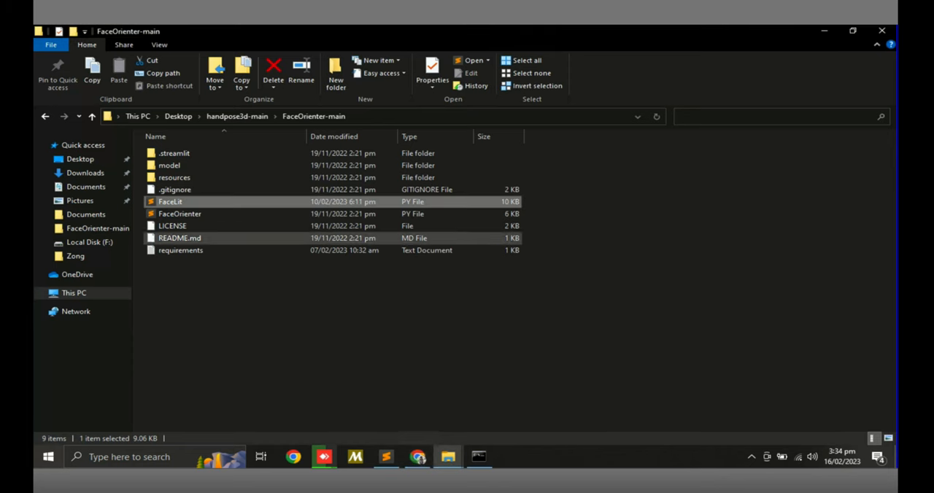
Open FaceLit.py from File Explorer in Sublime Text via its context menu.
right_click(169, 201)
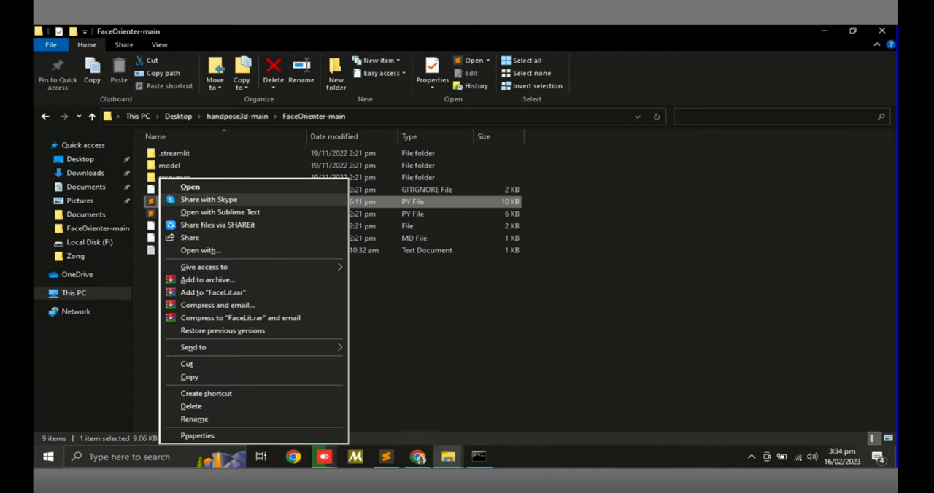
click(219, 211)
text(streaml)
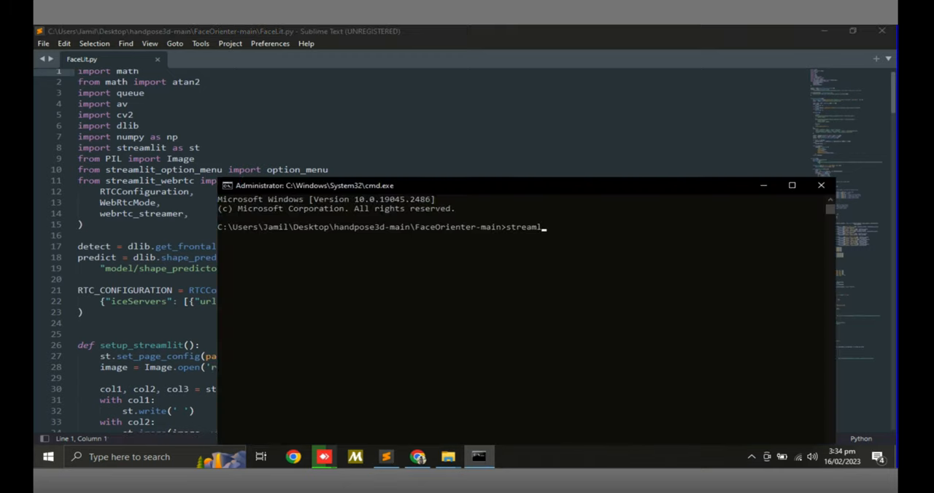
Attempt to start the app with 'streamlit FaceLit.py', which fails.
text(it)
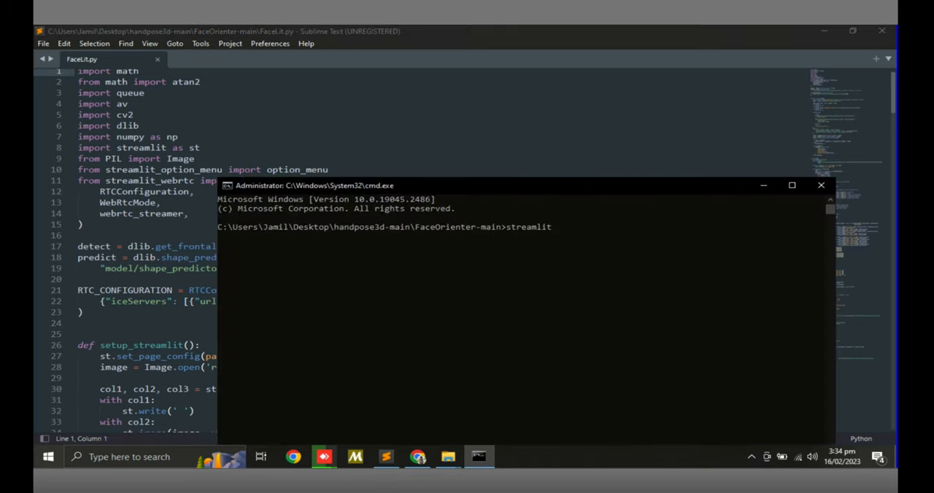
text(FaceLit.py)
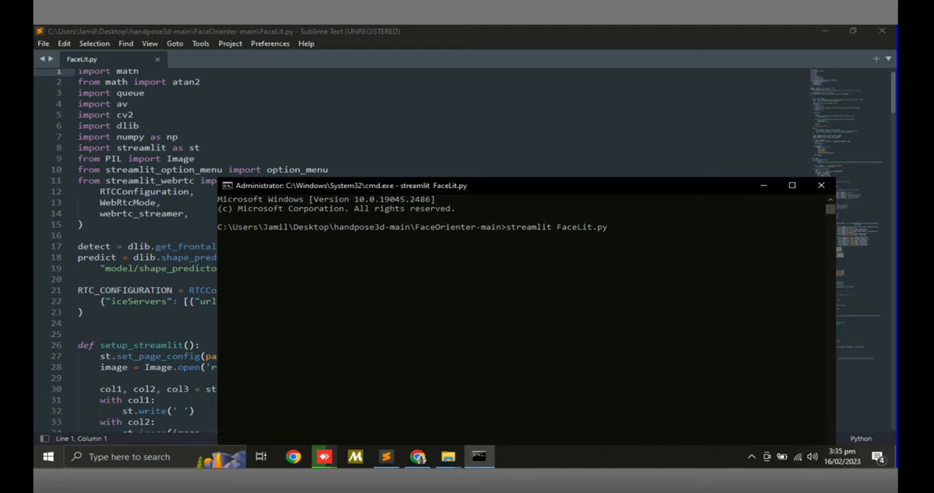
key(Return)
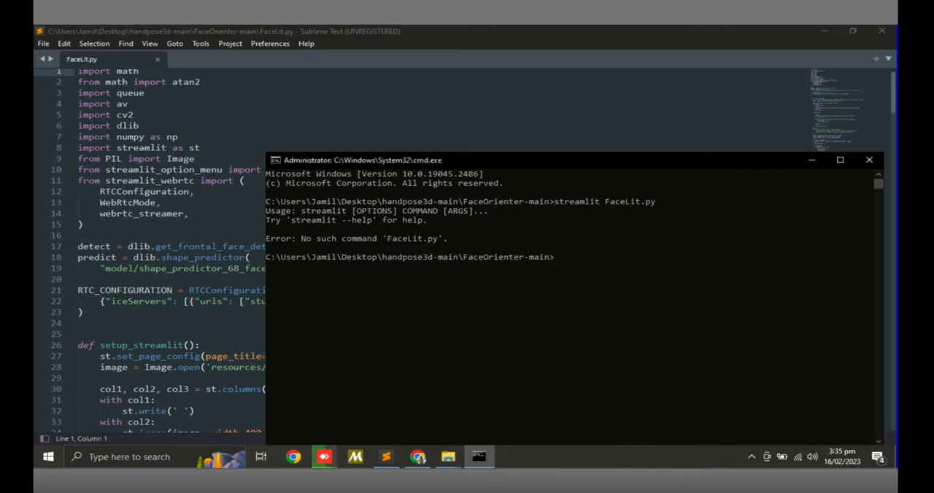
Try 'python FaceLit.py', then launch the app with 'streamlit run FaceLit.py'.
text(python FaceLit.py)
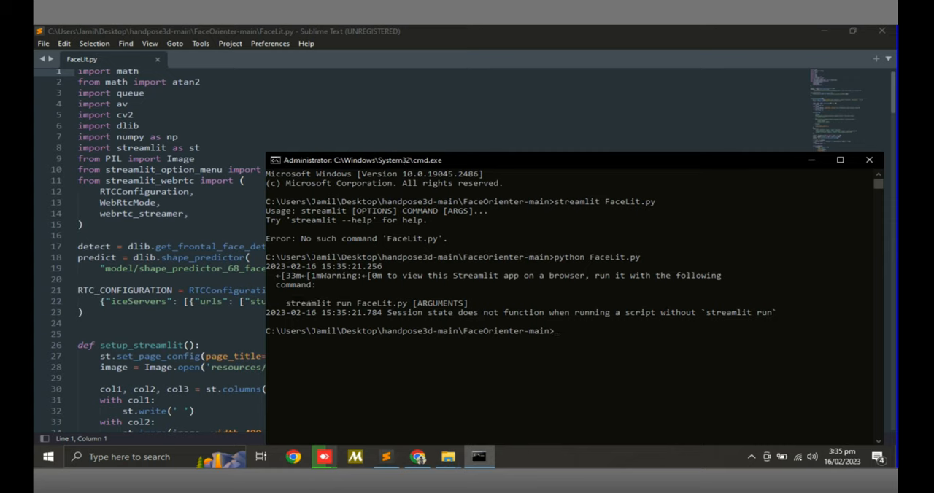
text(streamlit run FaceLit.py)
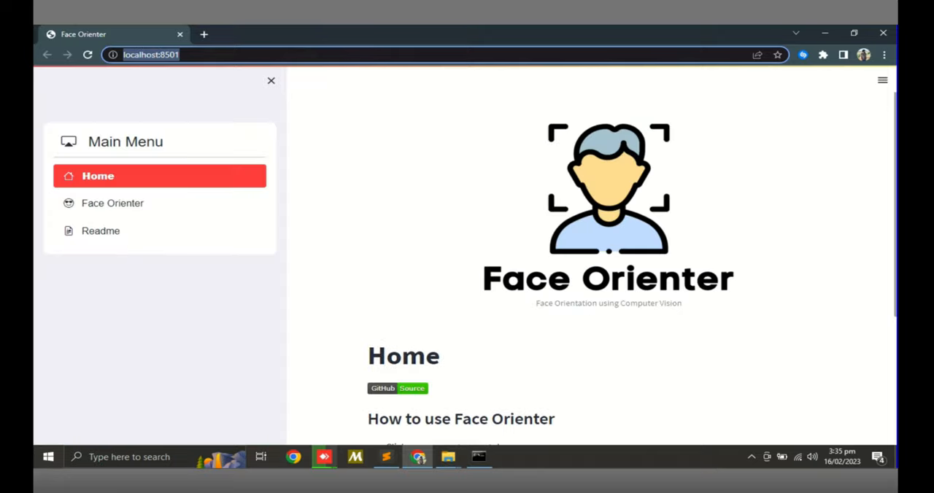
Scroll the localhost:8501 Home page, go to the Face Orienter page and start the webcam stream.
scroll(down, 3)
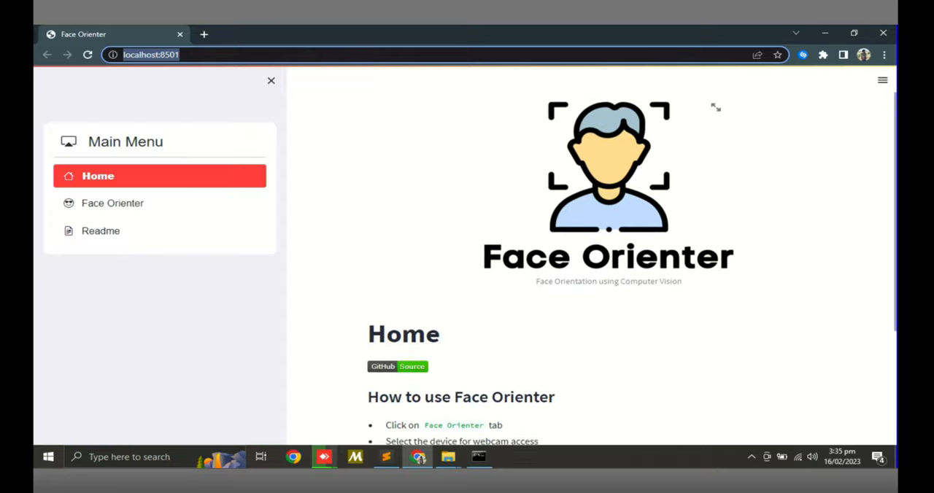
scroll(down, 3)
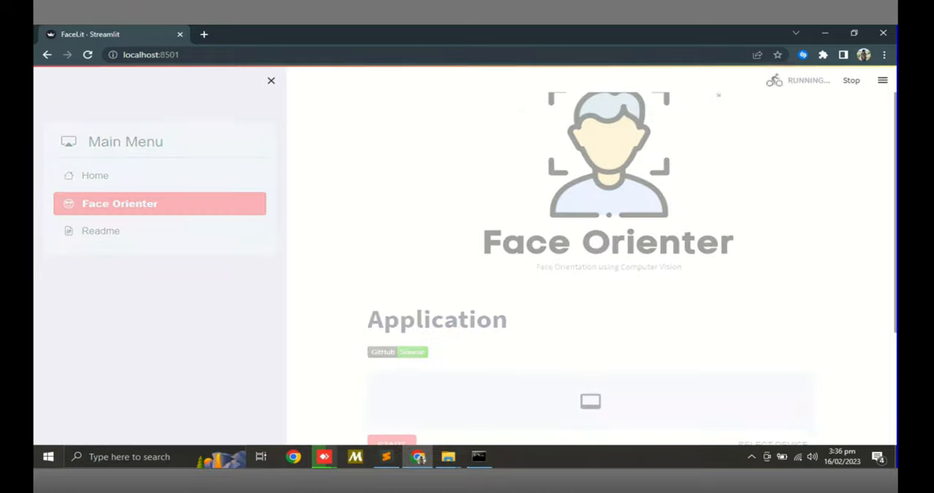
scroll(down, 3)
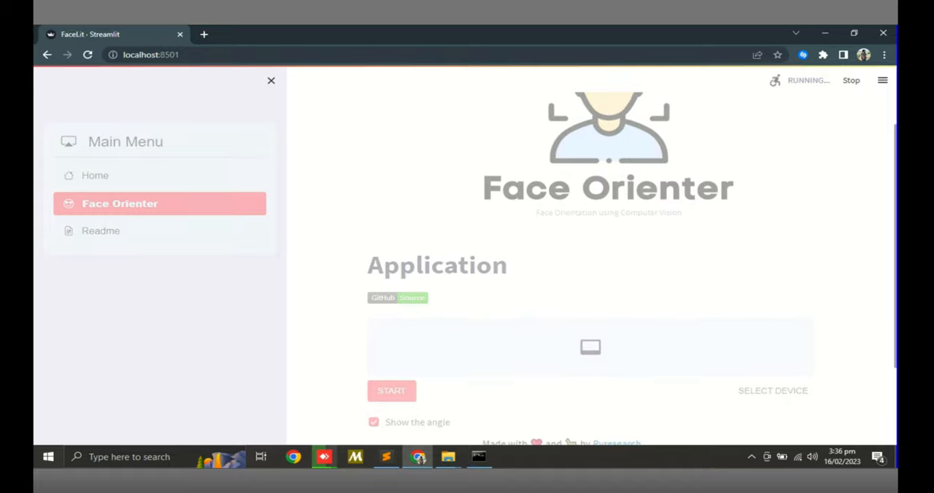
scroll(down, 3)
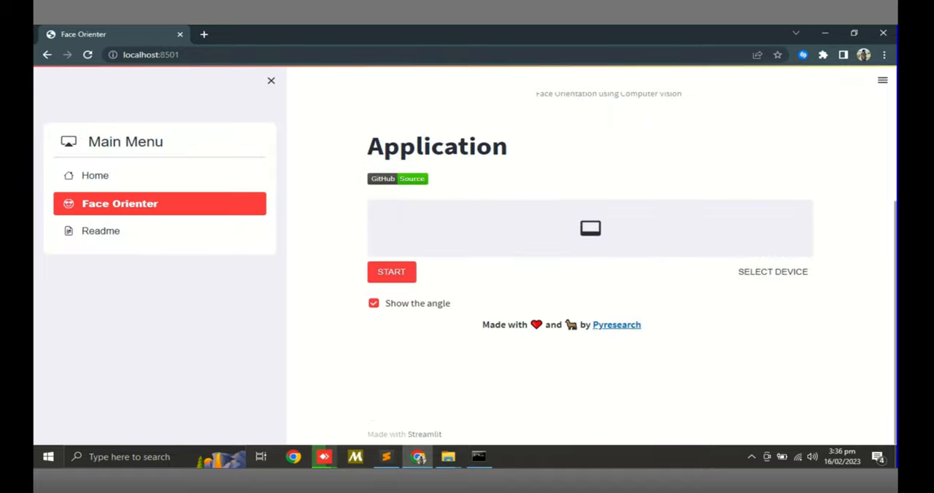
click(391, 271)
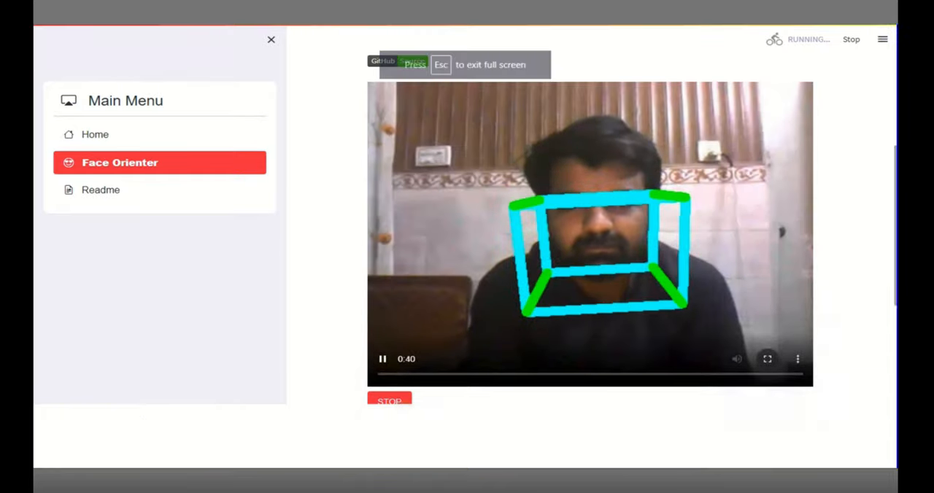
Leave full-screen so the webcam feed with its head-pose cube plays inline on the page.
click(768, 359)
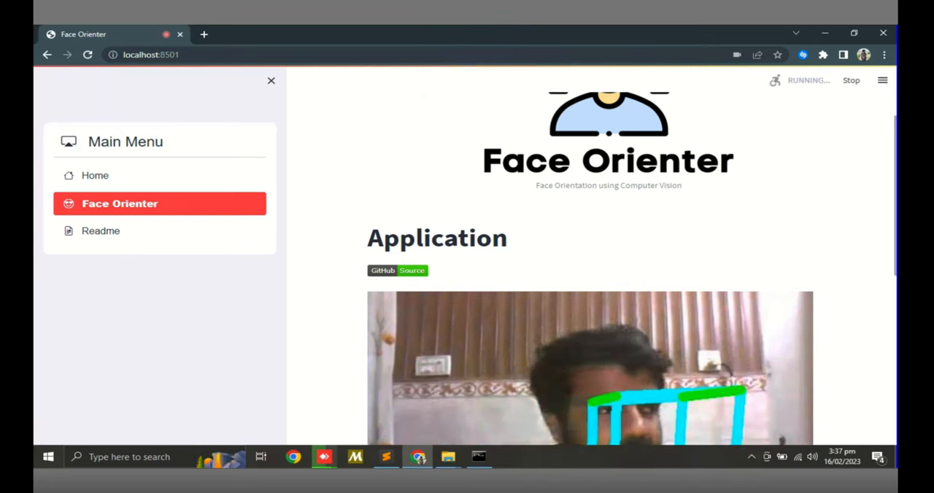
scroll(down, 3)
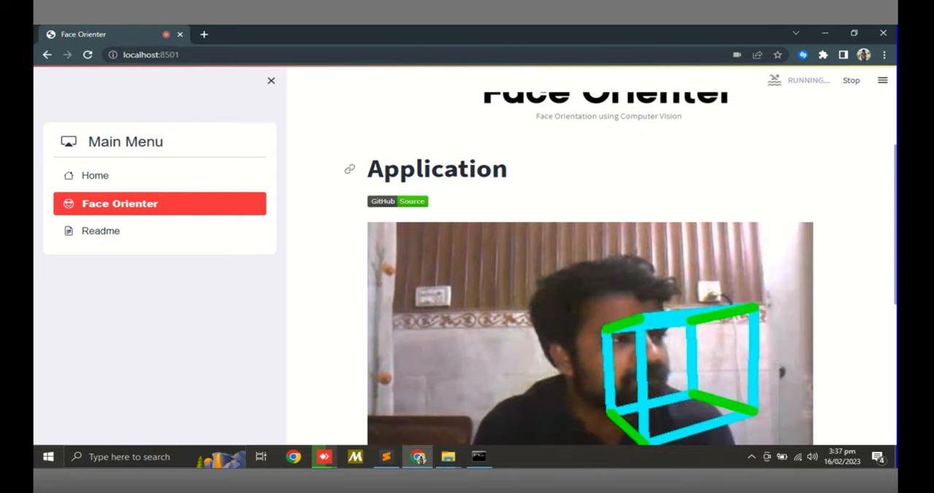